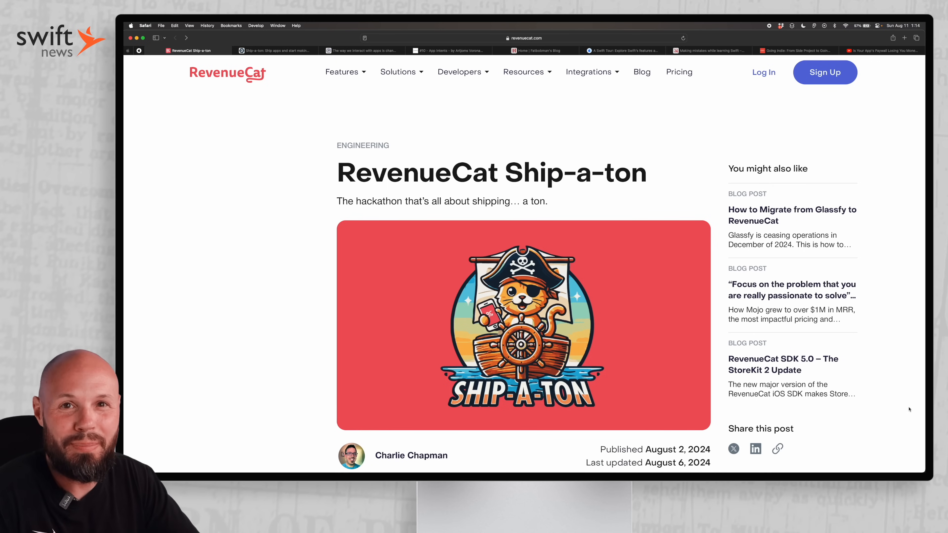
Scroll the Ship-a-ton post through its prize tiers, judges lineup and San Francisco billboard image.
scroll(down, 3)
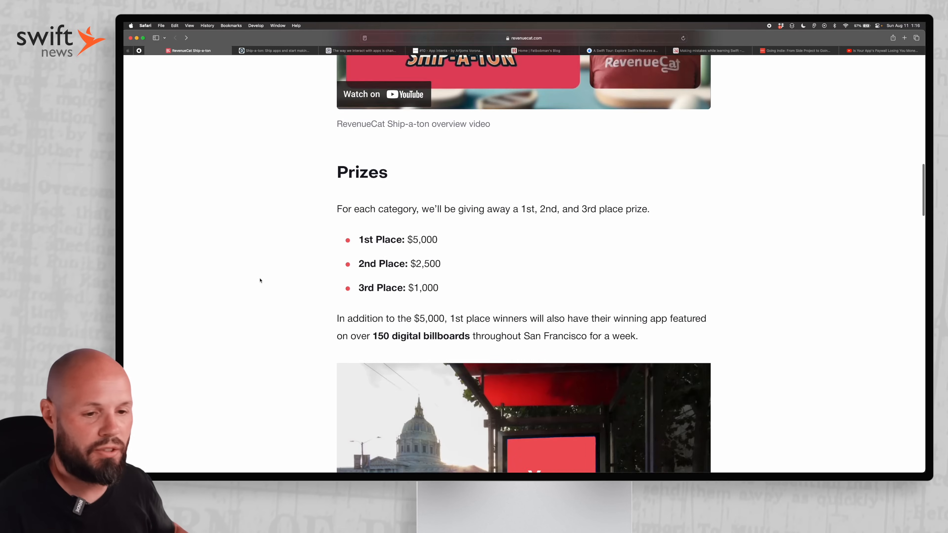
scroll(down, 3)
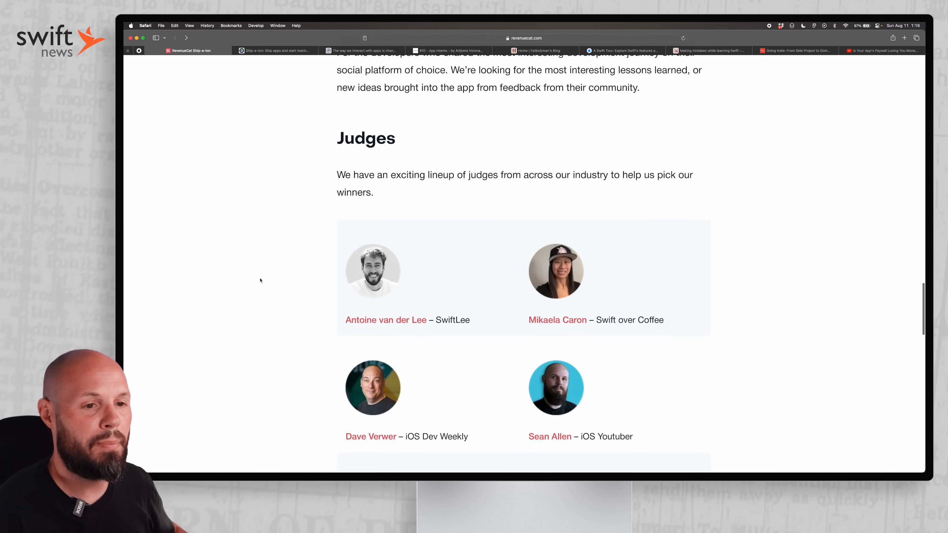
scroll(down, 3)
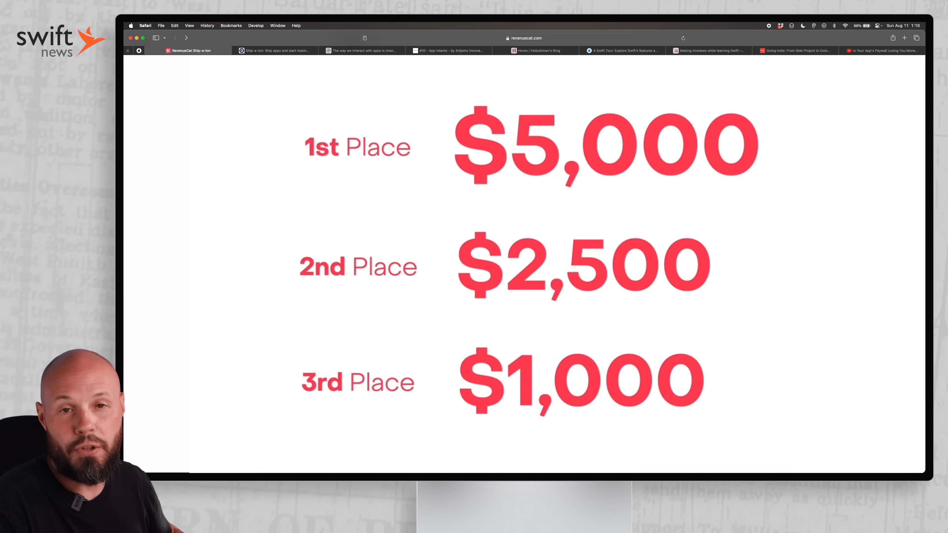
scroll(down, 3)
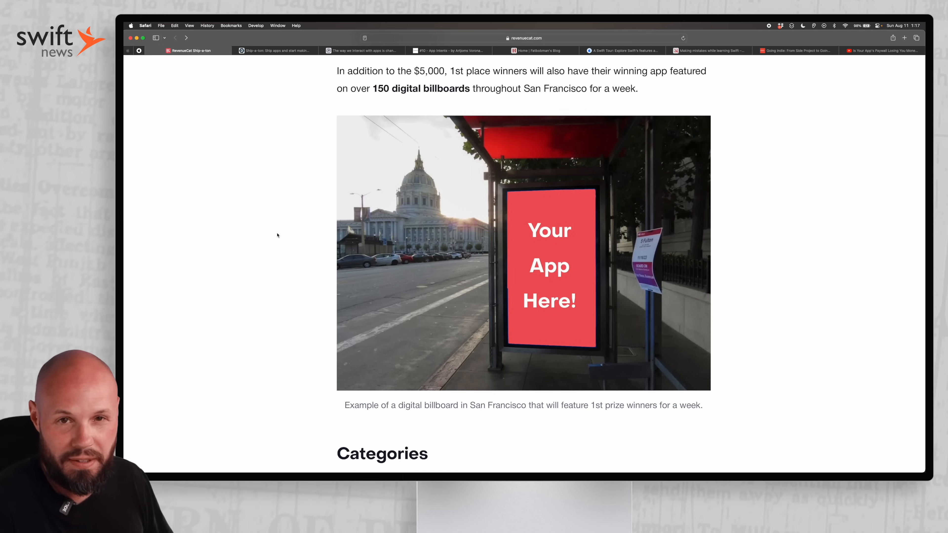
Switch to the Devpost Ship-a-ton hackathon page and skim its overview.
click(273, 50)
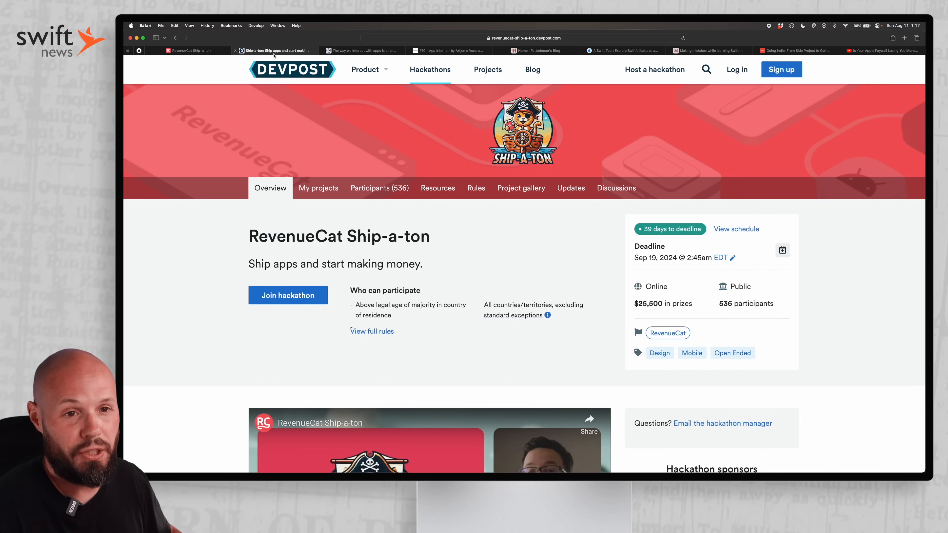
scroll(down, 3)
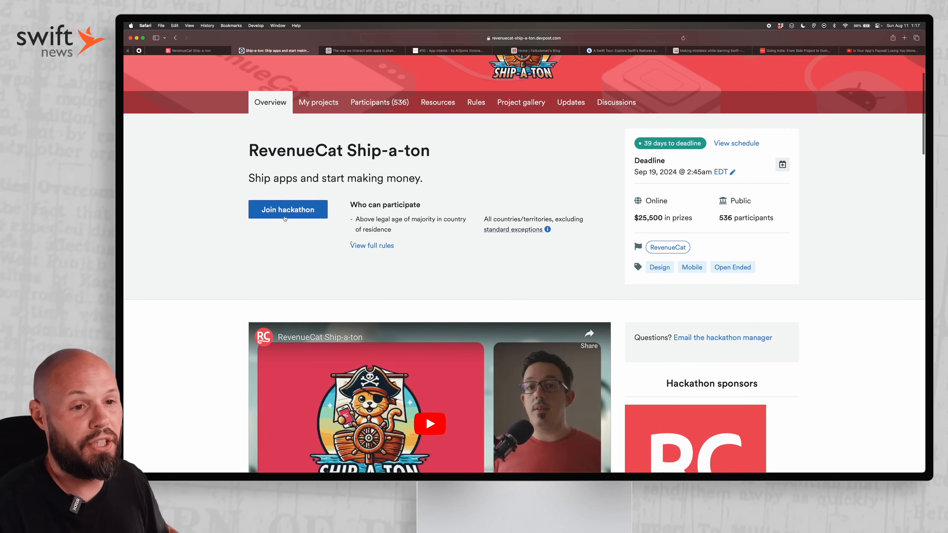
scroll(up, 3)
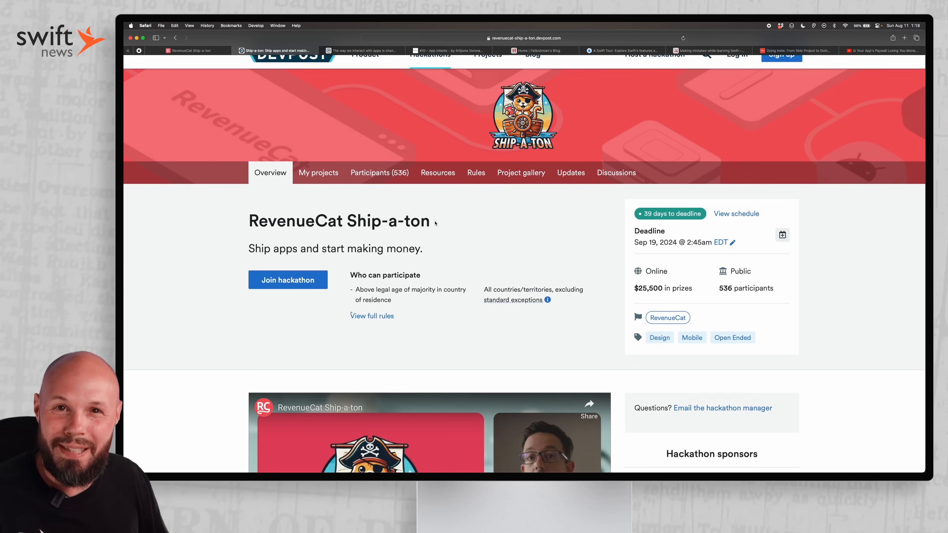
Read down the Devpost prize list and judges, then move to the Pixel Posts design article.
scroll(down, 3)
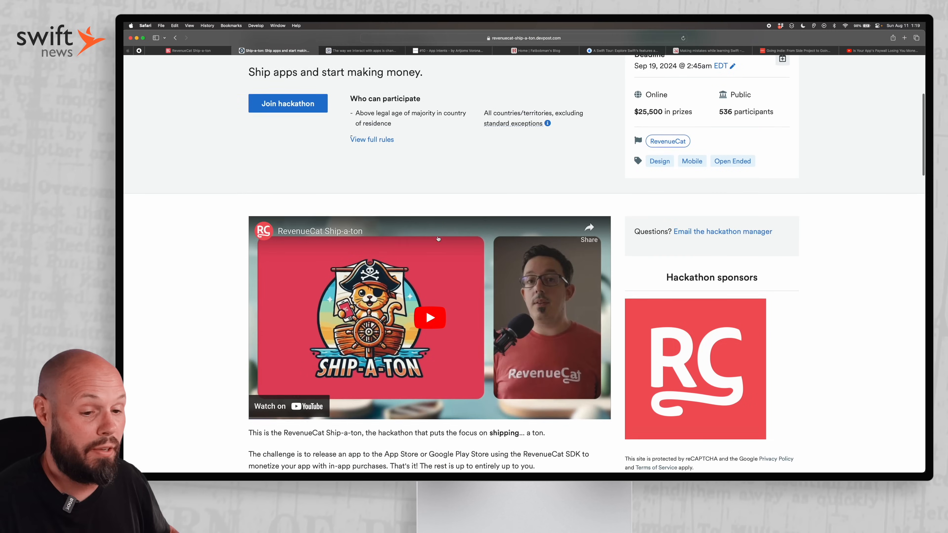
scroll(down, 3)
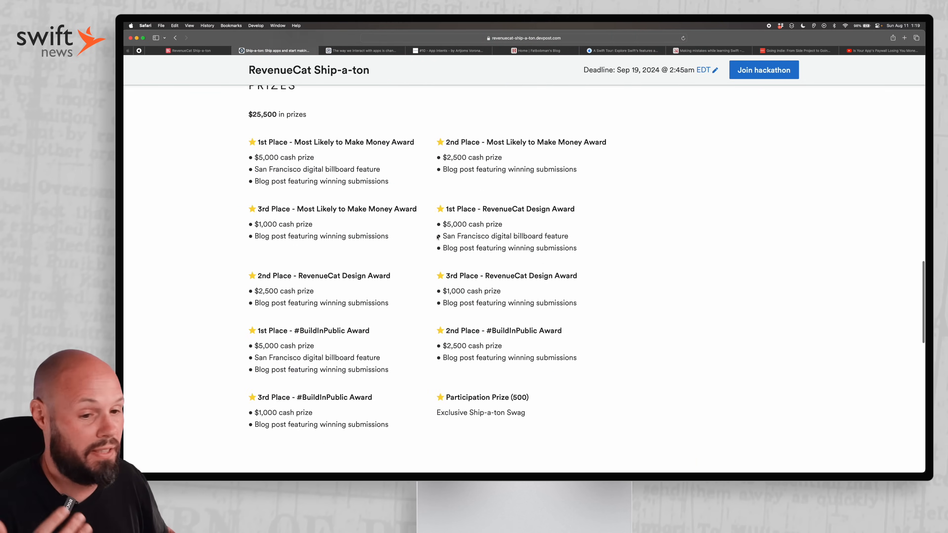
scroll(down, 3)
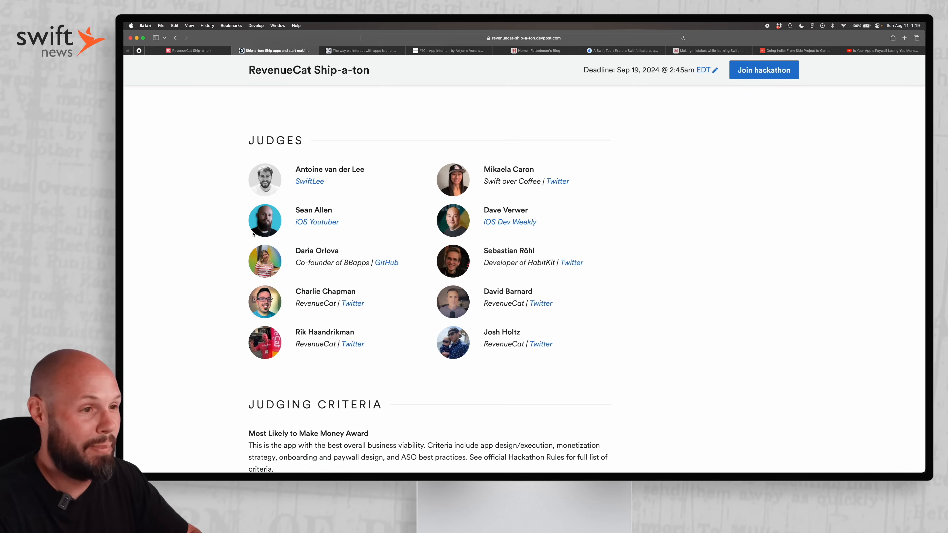
click(361, 50)
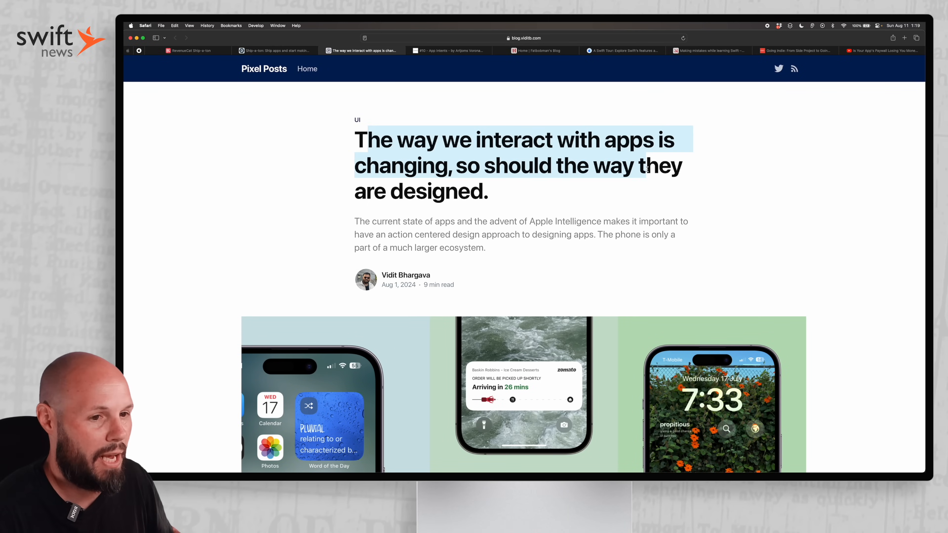
Read the Pixel Posts article past the phone screenshots and 'What is an app?' section.
click(497, 191)
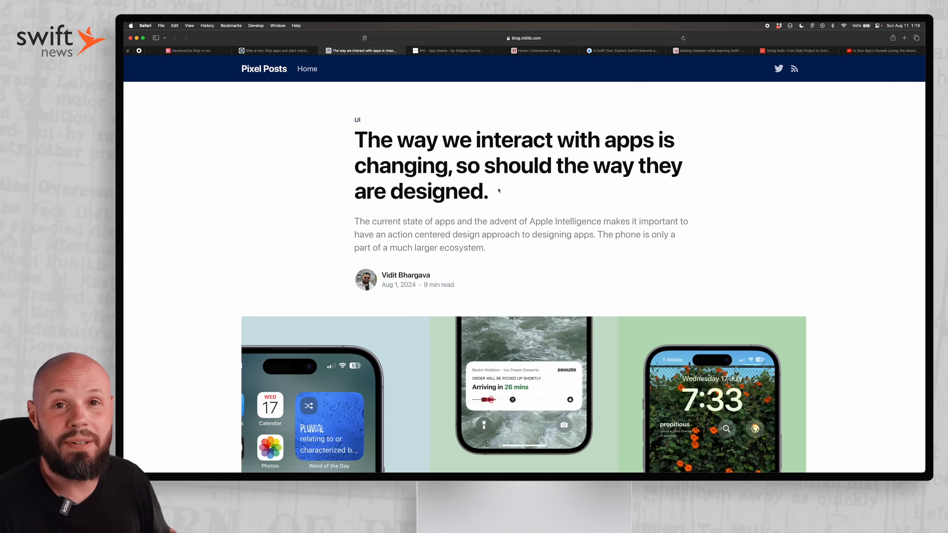
mouse_move(295, 195)
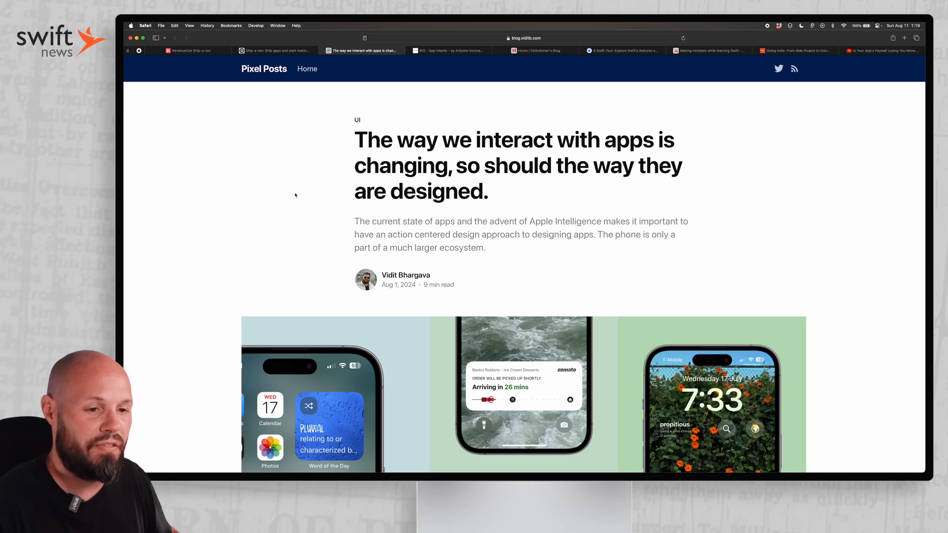
scroll(down, 3)
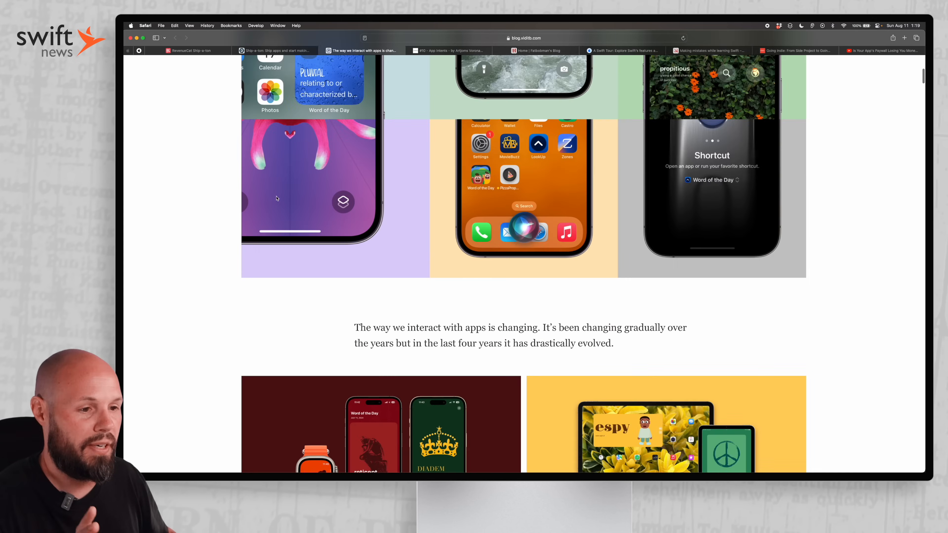
scroll(down, 3)
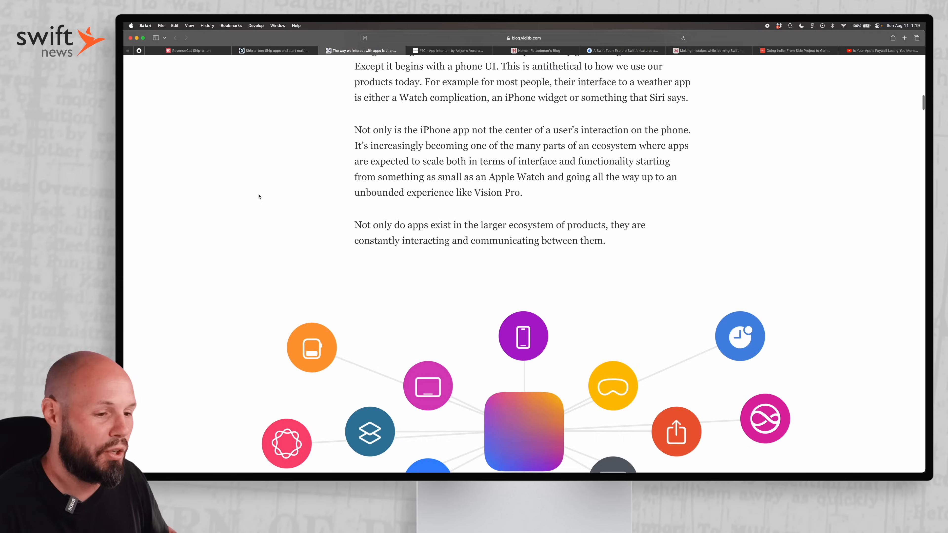
scroll(up, 3)
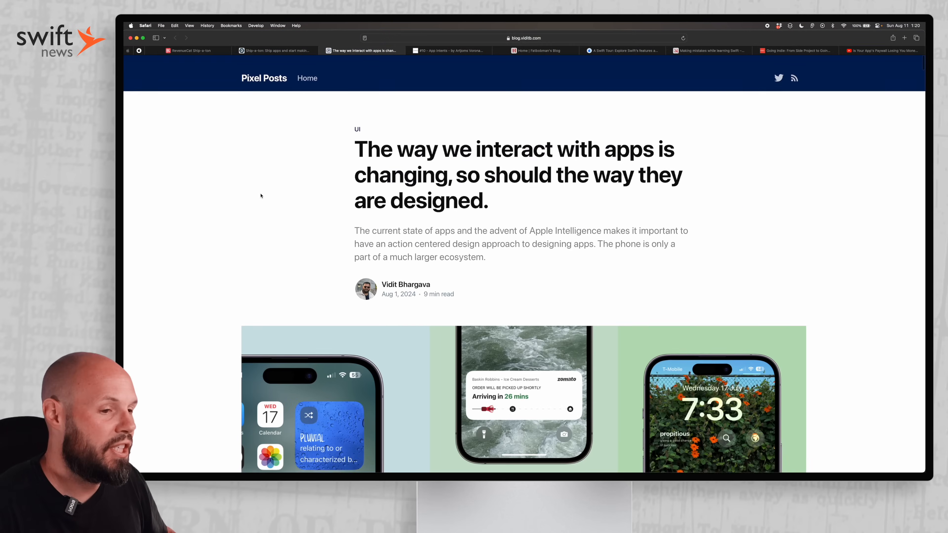
scroll(down, 3)
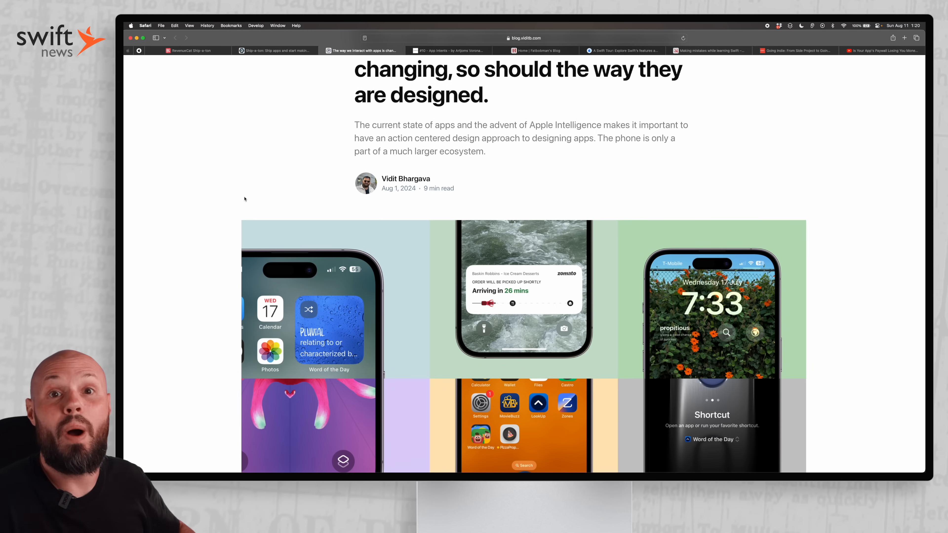
scroll(down, 3)
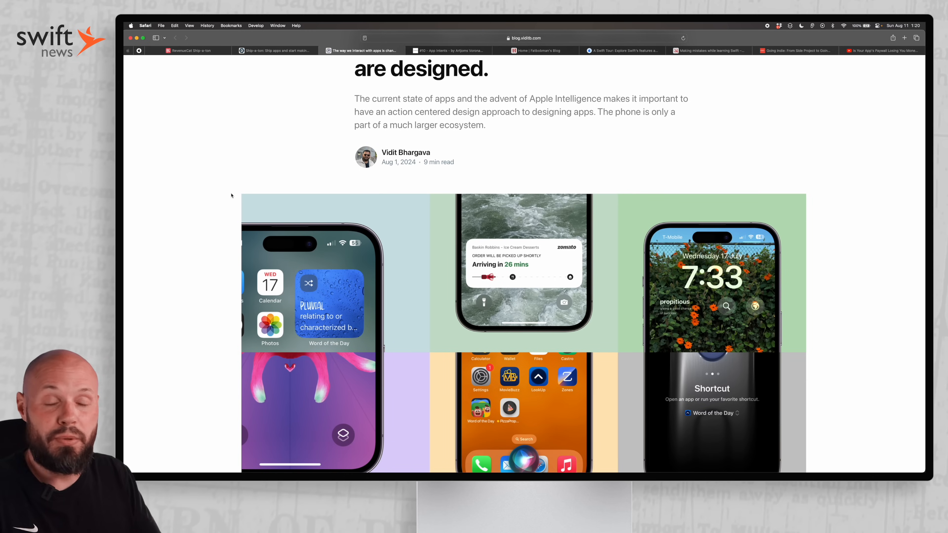
scroll(down, 3)
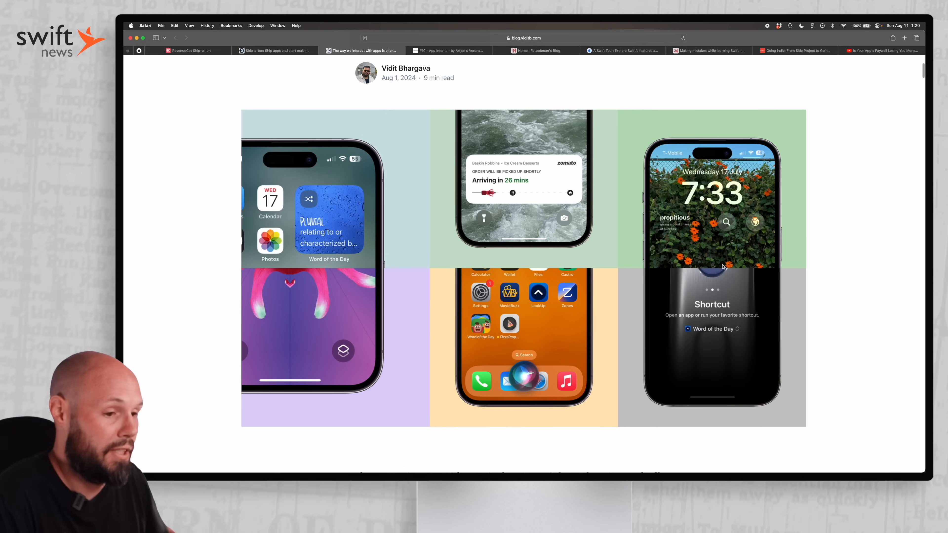
mouse_move(506, 247)
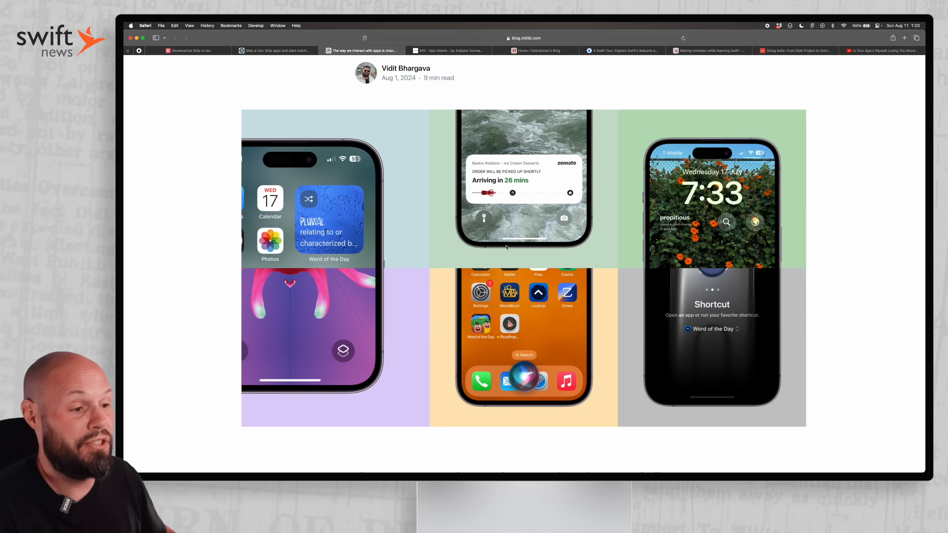
mouse_move(511, 201)
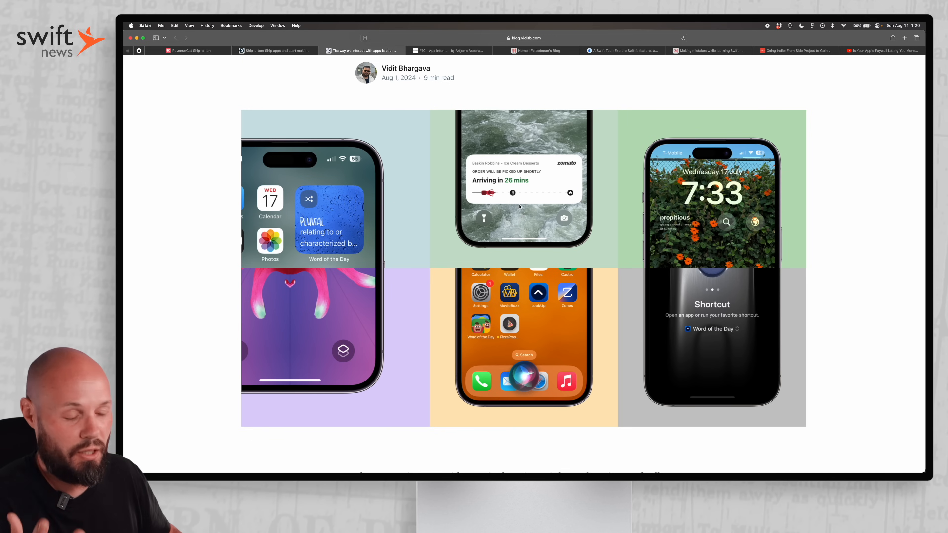
Reach the weather app's information, actions and interface diagram, then move to the Curated App Intents issue.
scroll(down, 3)
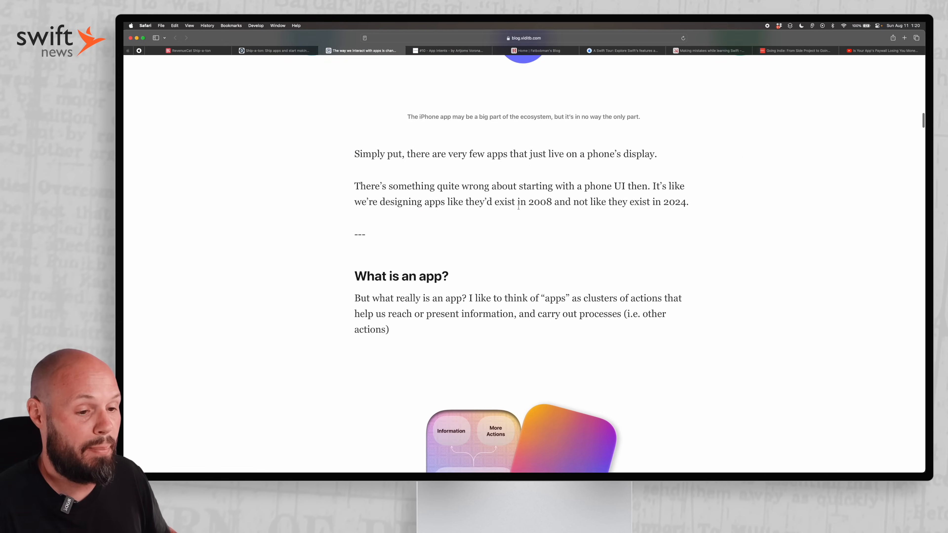
scroll(down, 3)
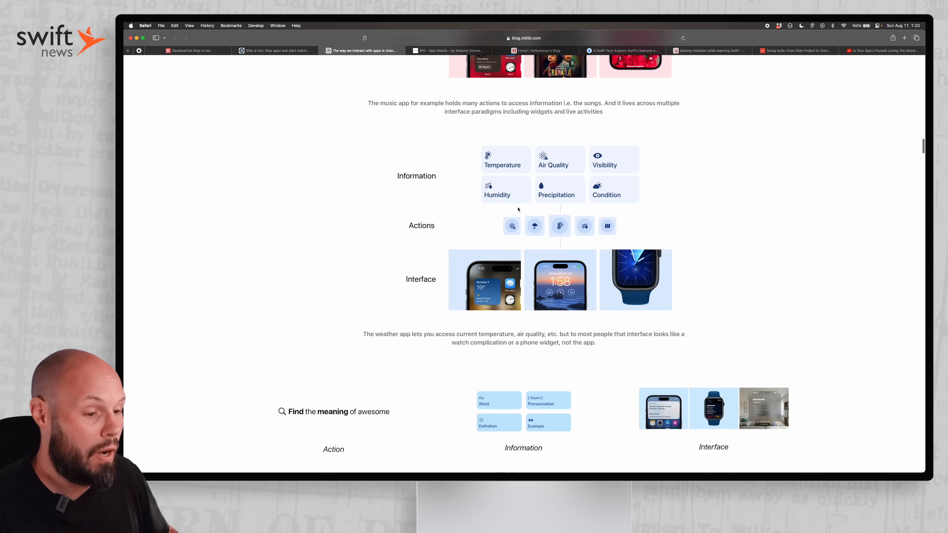
scroll(up, 3)
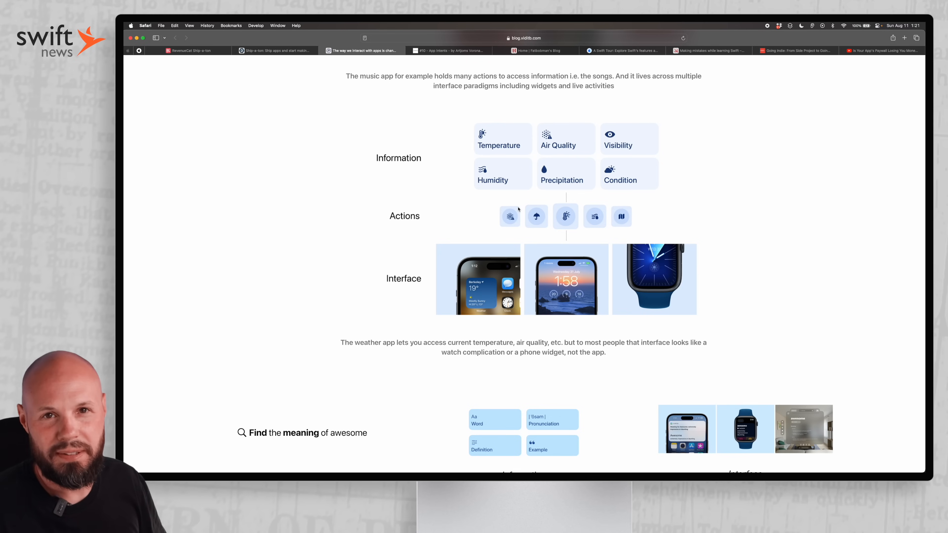
mouse_move(497, 217)
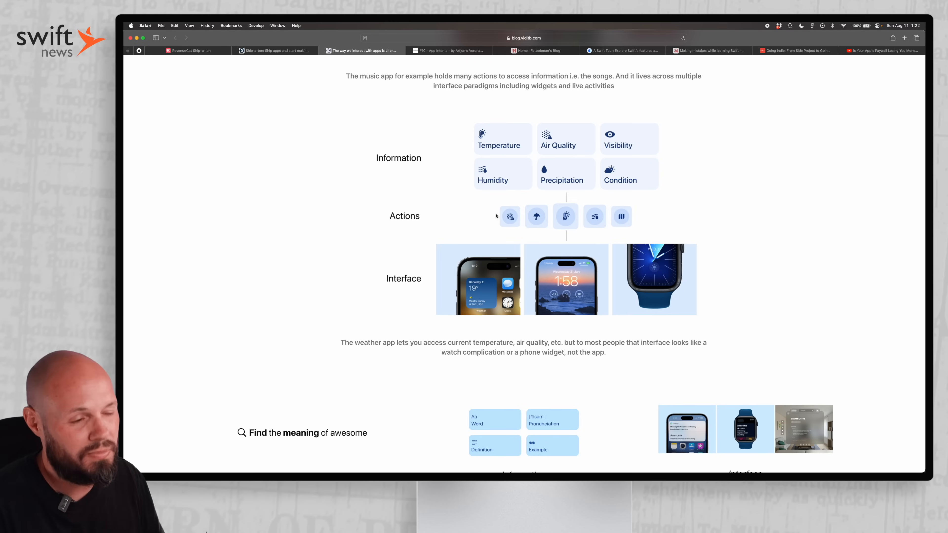
mouse_move(377, 198)
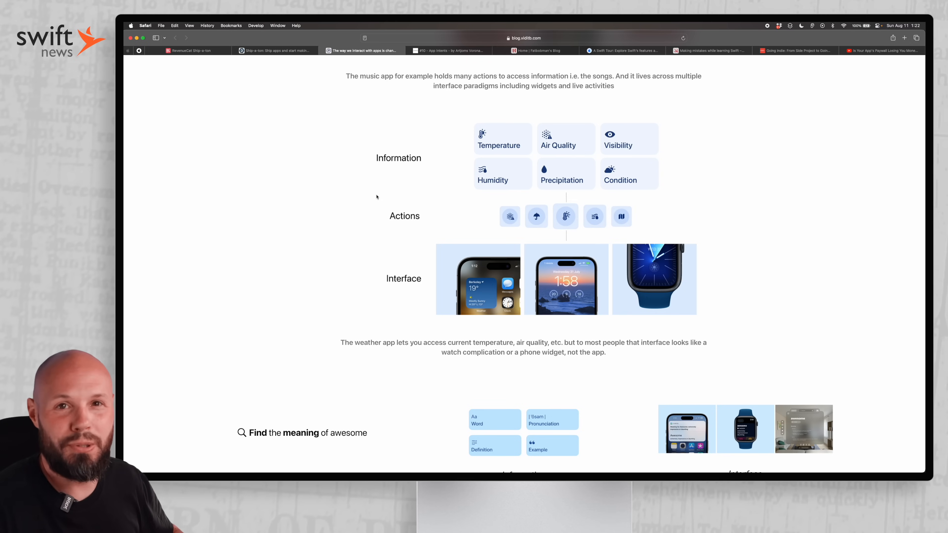
click(449, 50)
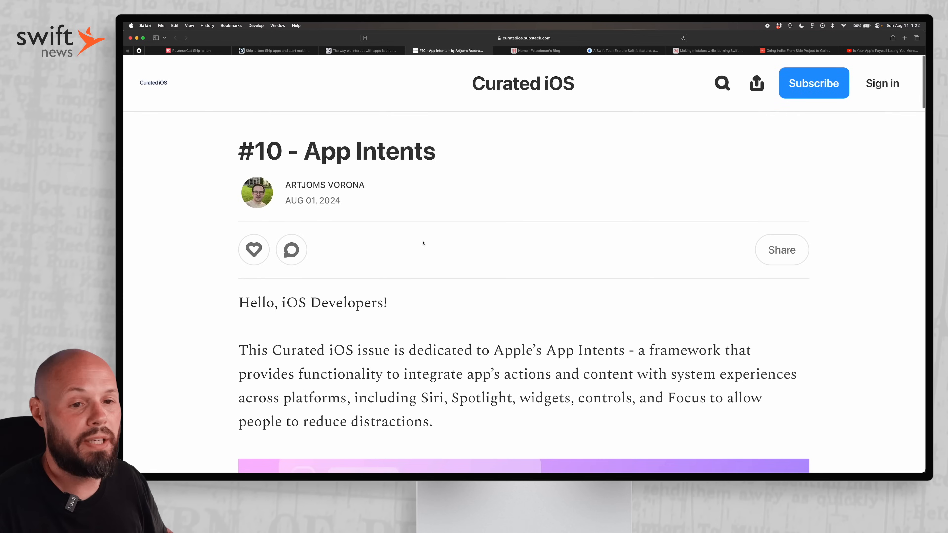
scroll(down, 3)
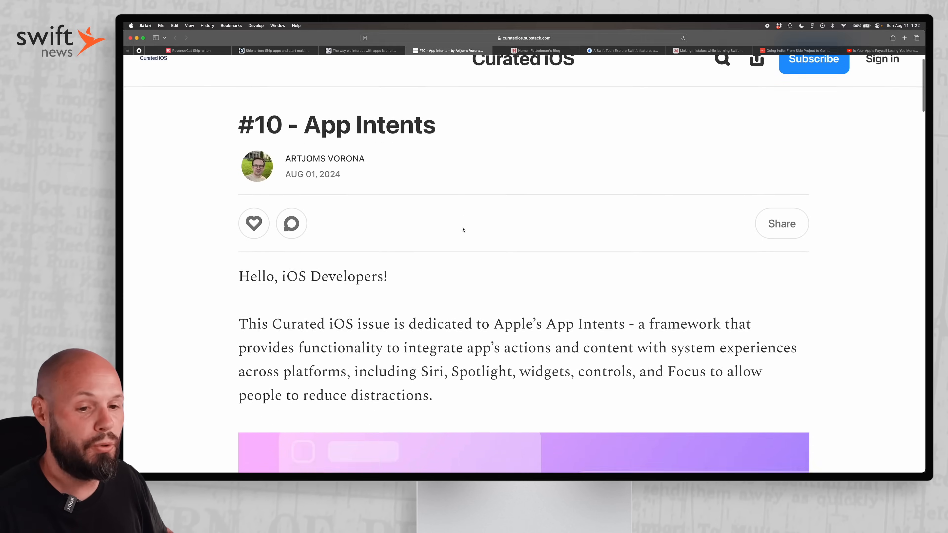
scroll(down, 3)
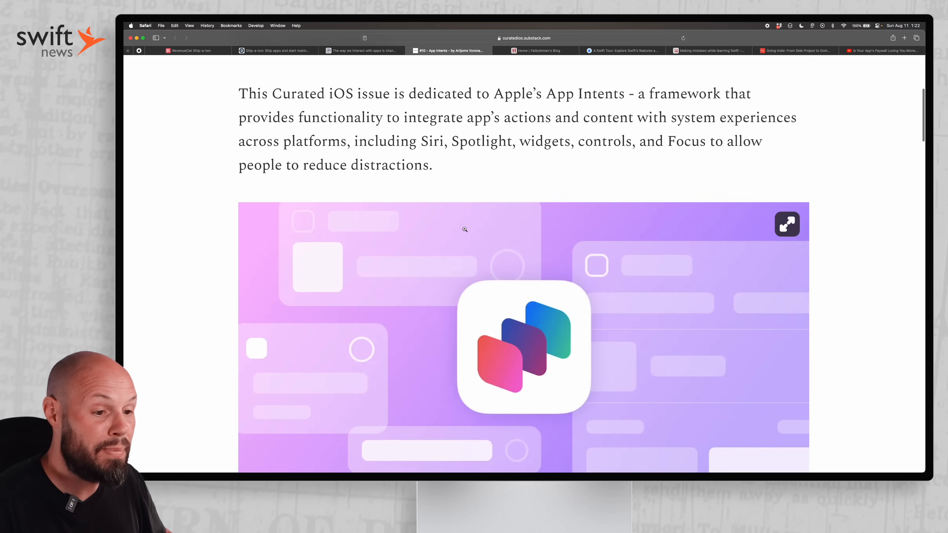
scroll(down, 3)
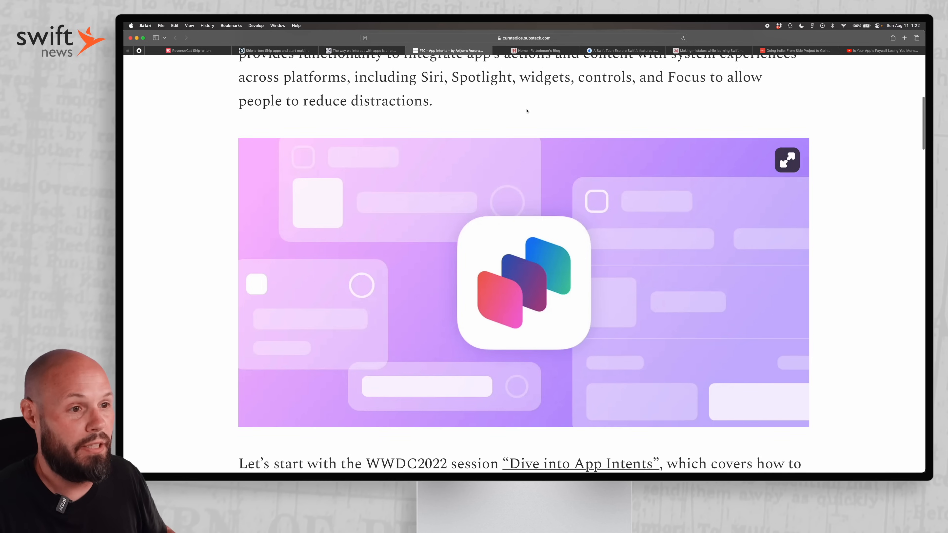
double_click(603, 77)
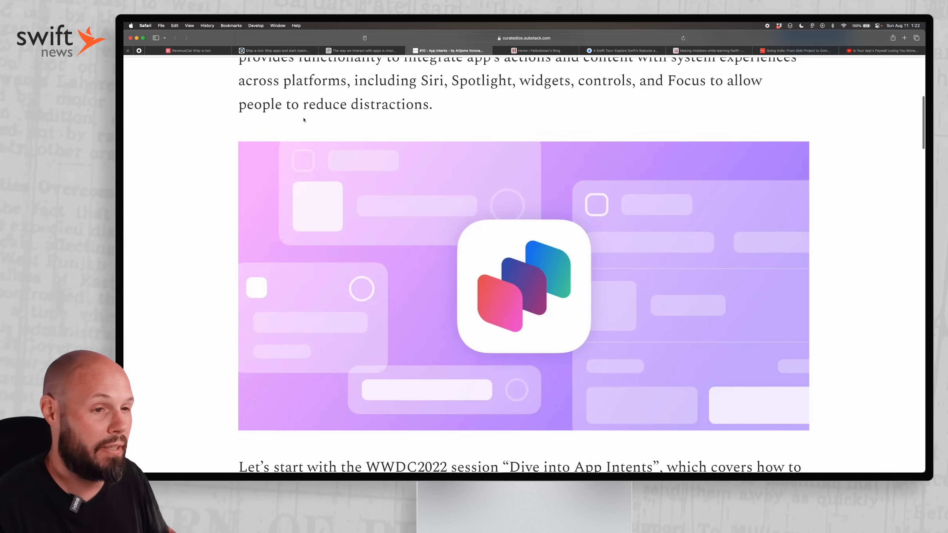
scroll(down, 3)
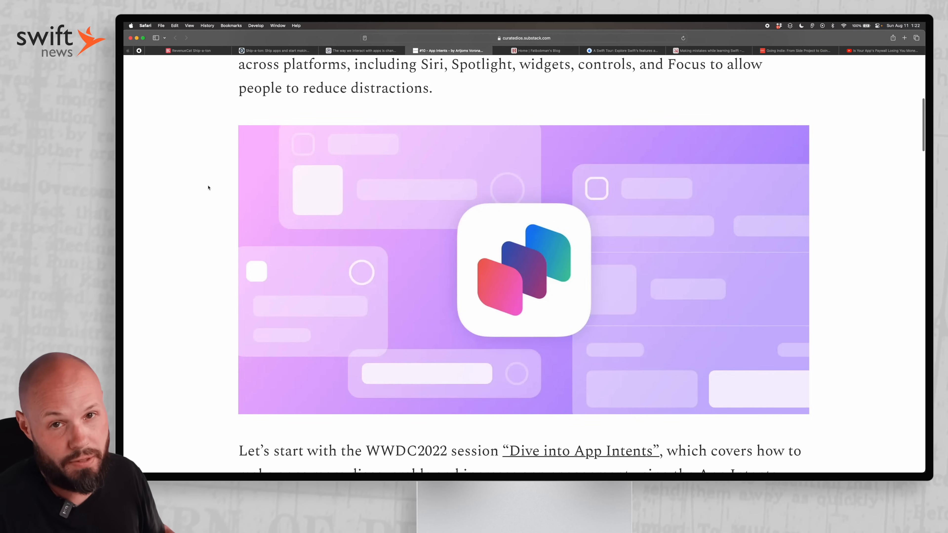
scroll(down, 3)
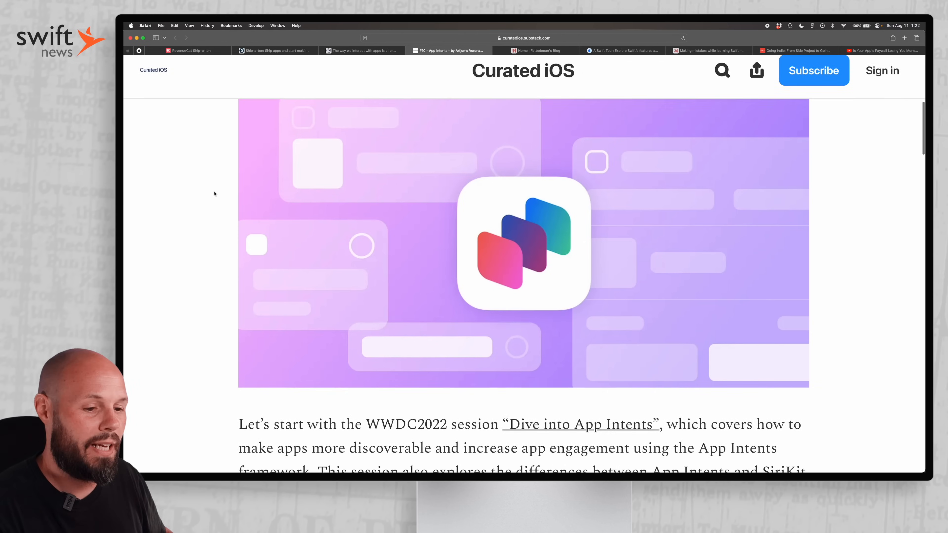
scroll(down, 3)
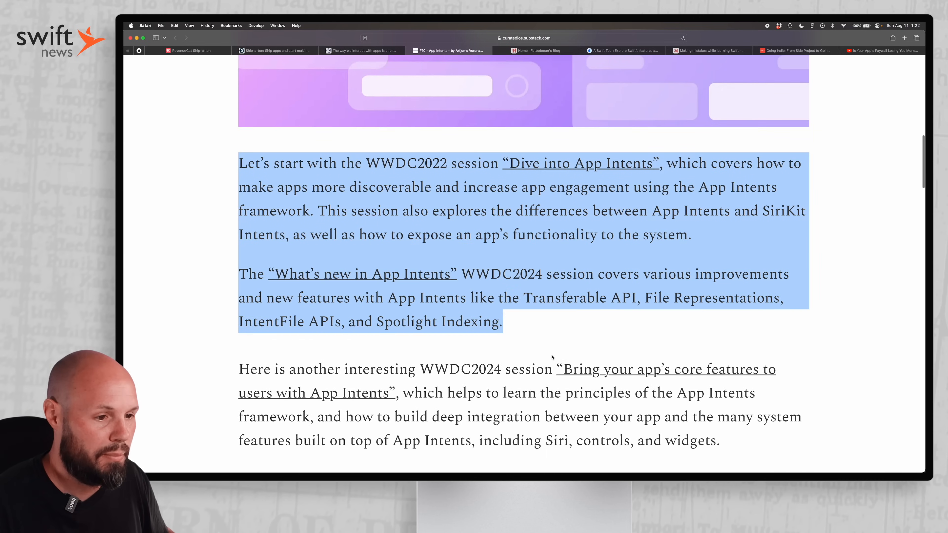
scroll(down, 3)
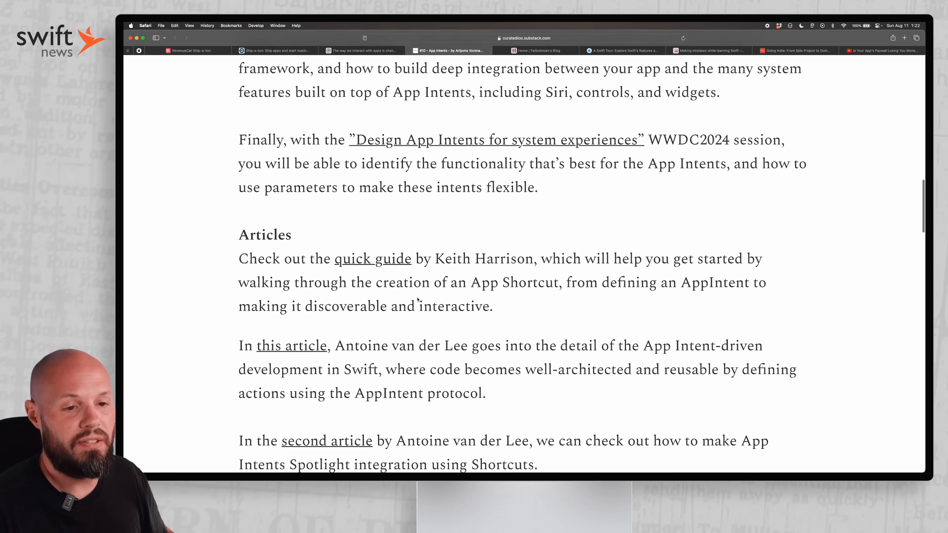
scroll(down, 3)
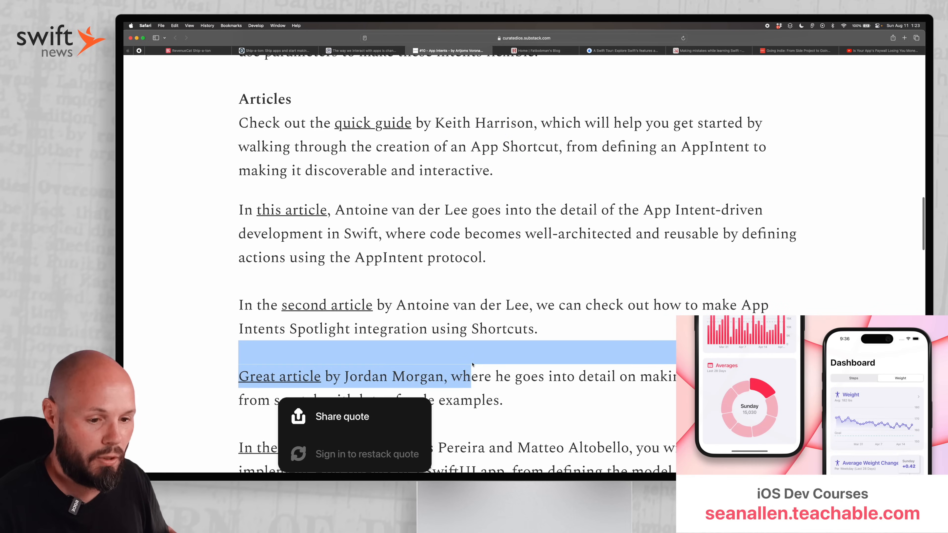
scroll(down, 3)
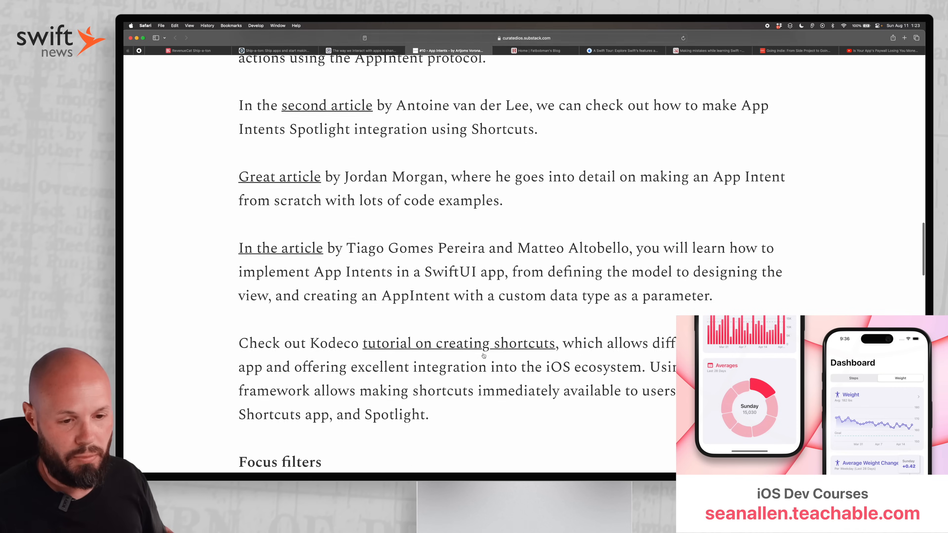
scroll(down, 3)
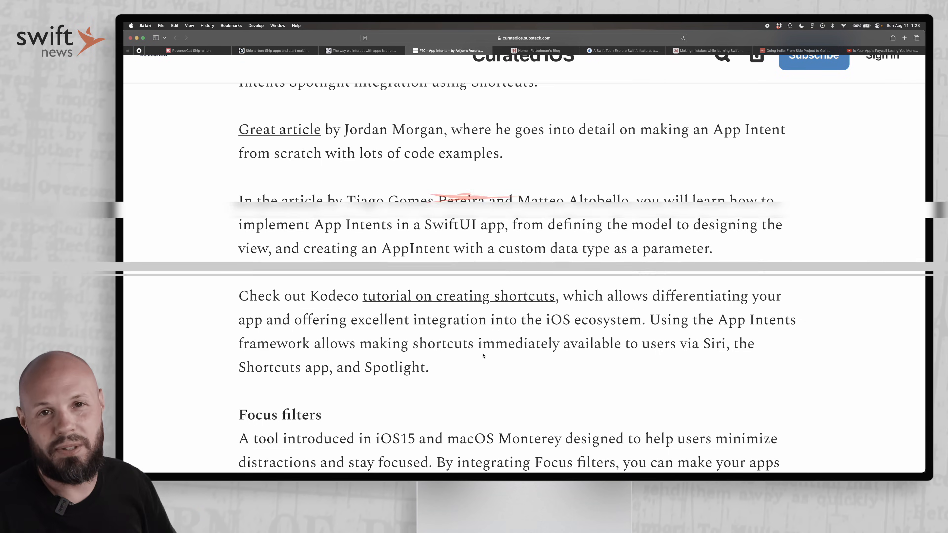
Read Fatbobman's SwiftUI misconceptions article past the intro and AI note to 'Is SwiftUI Easy to Learn and Use?'.
click(535, 50)
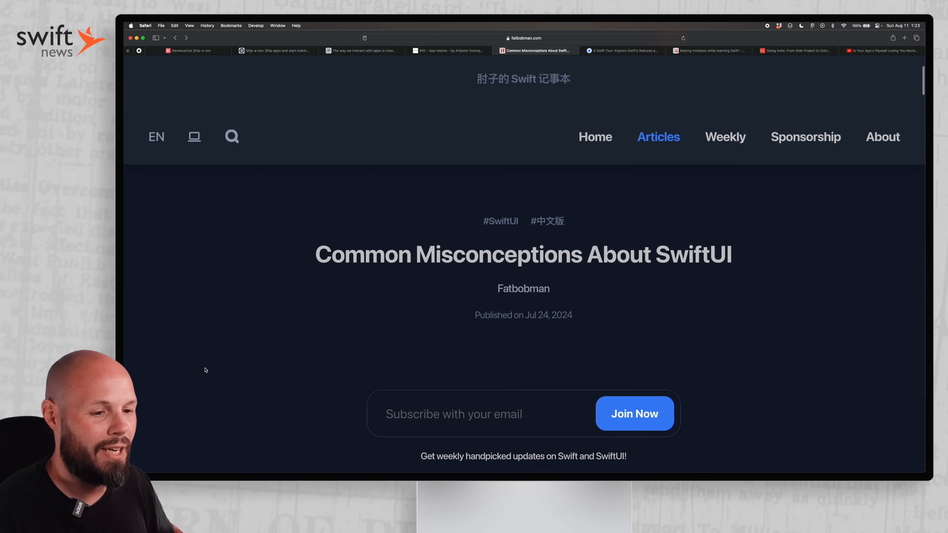
scroll(down, 3)
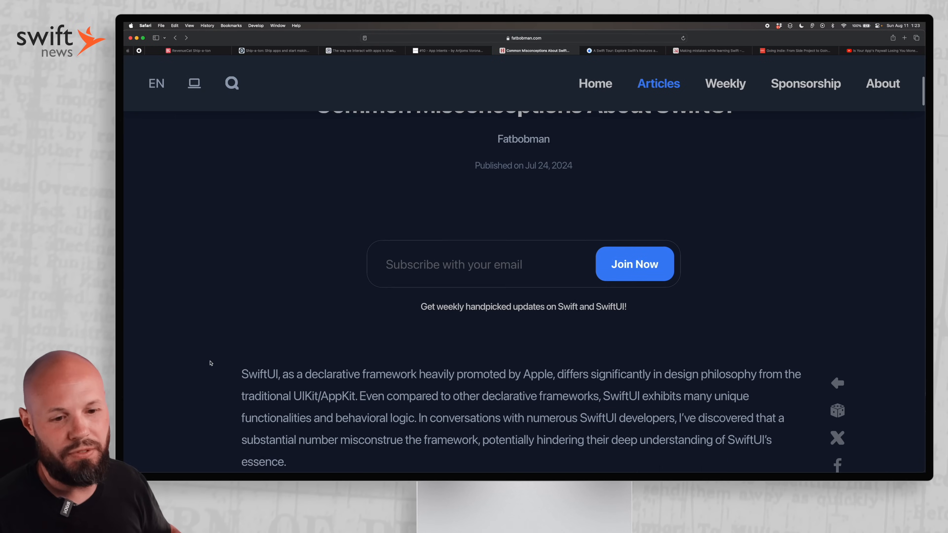
scroll(down, 3)
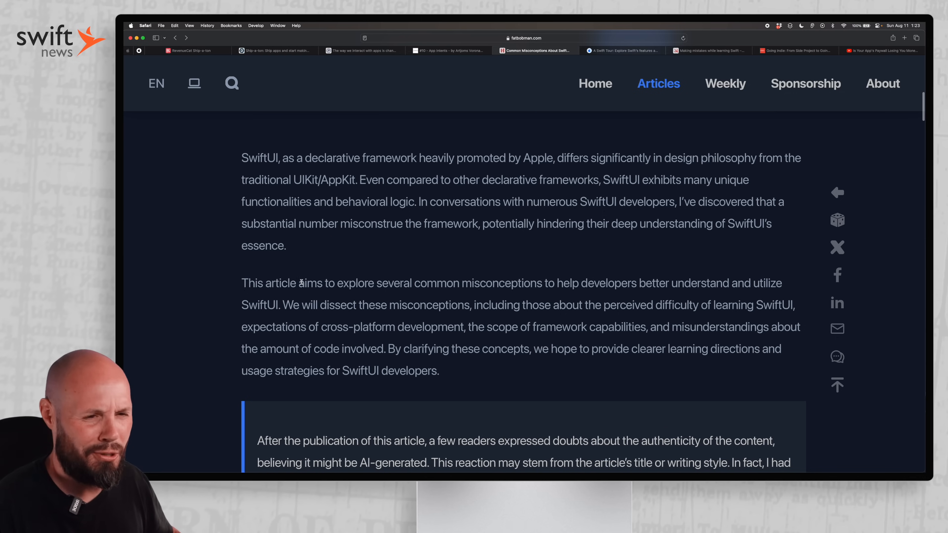
scroll(down, 3)
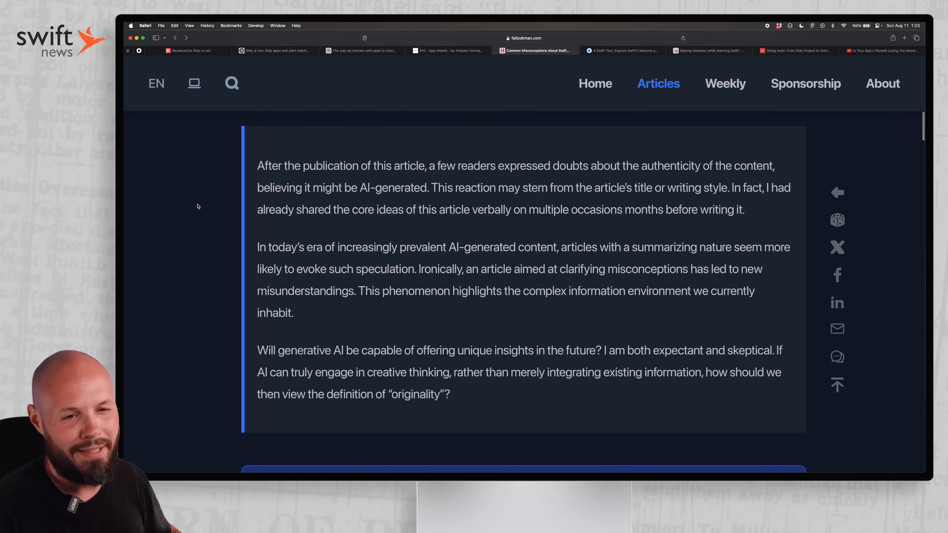
mouse_move(217, 209)
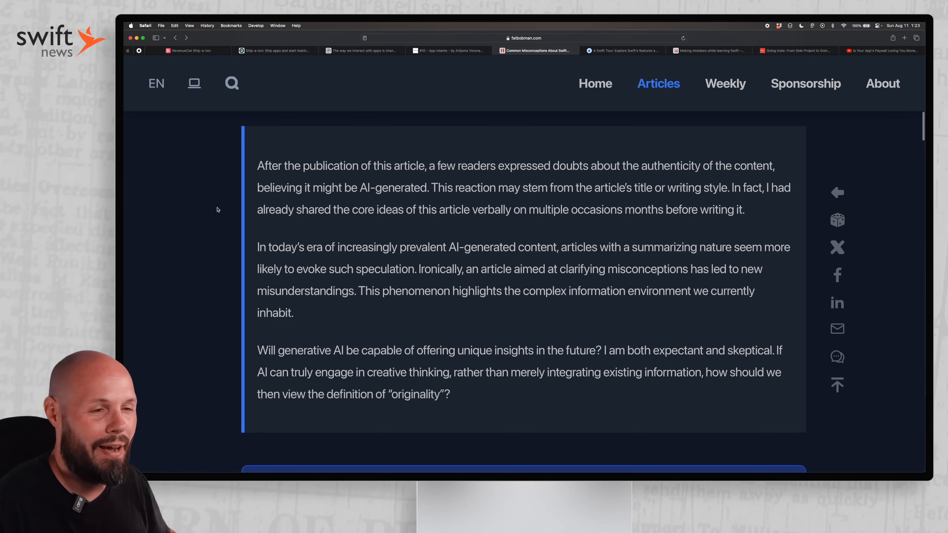
mouse_move(221, 208)
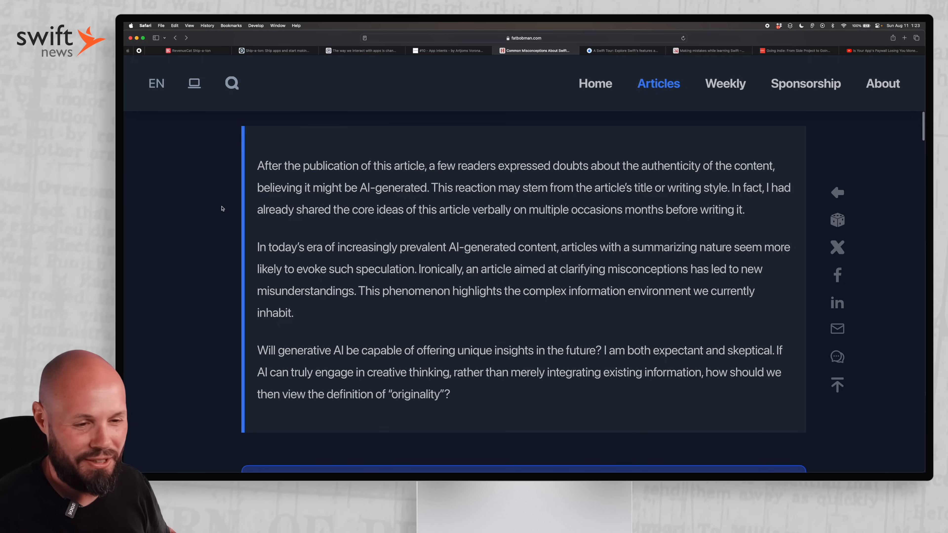
scroll(down, 3)
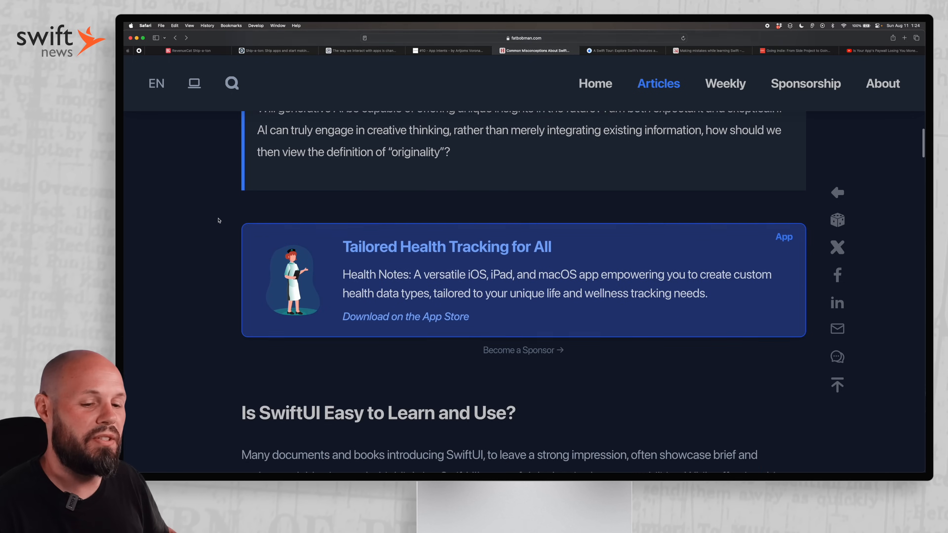
scroll(down, 3)
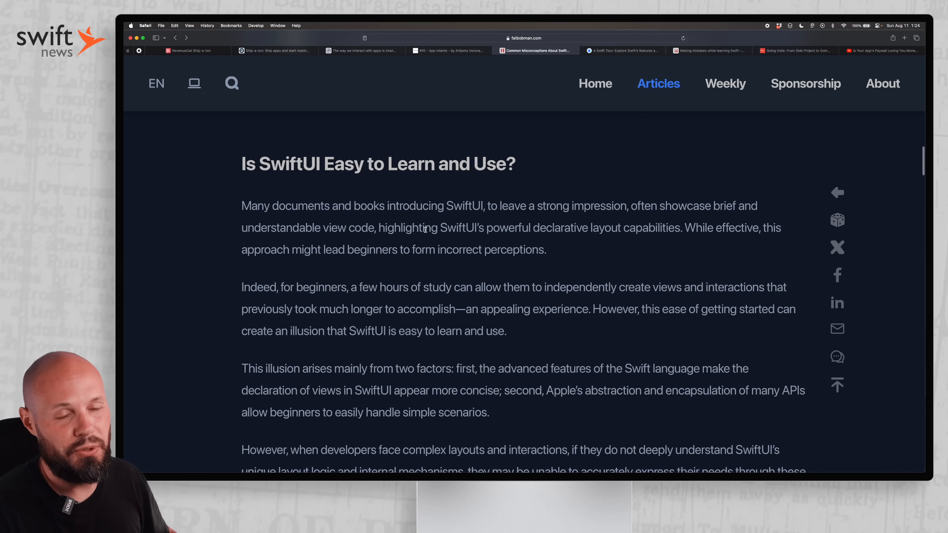
scroll(down, 3)
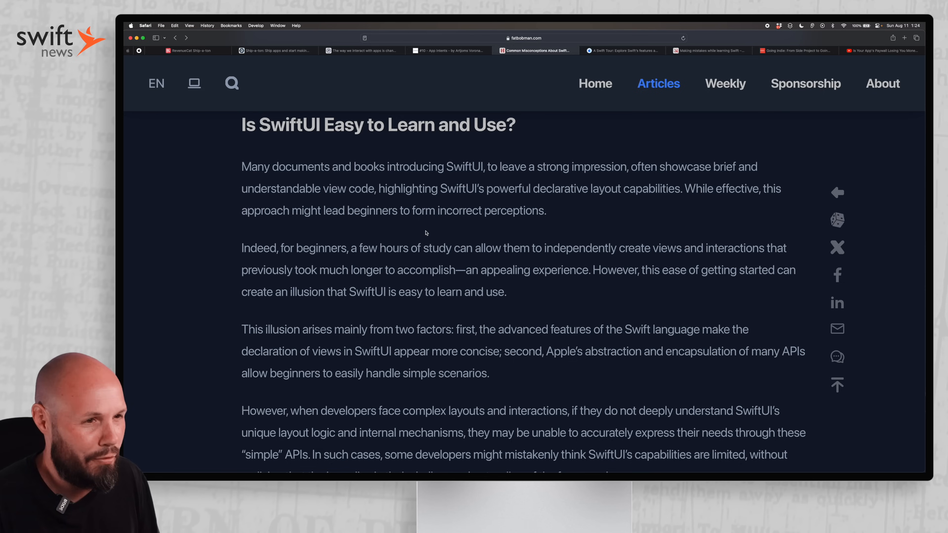
mouse_move(353, 192)
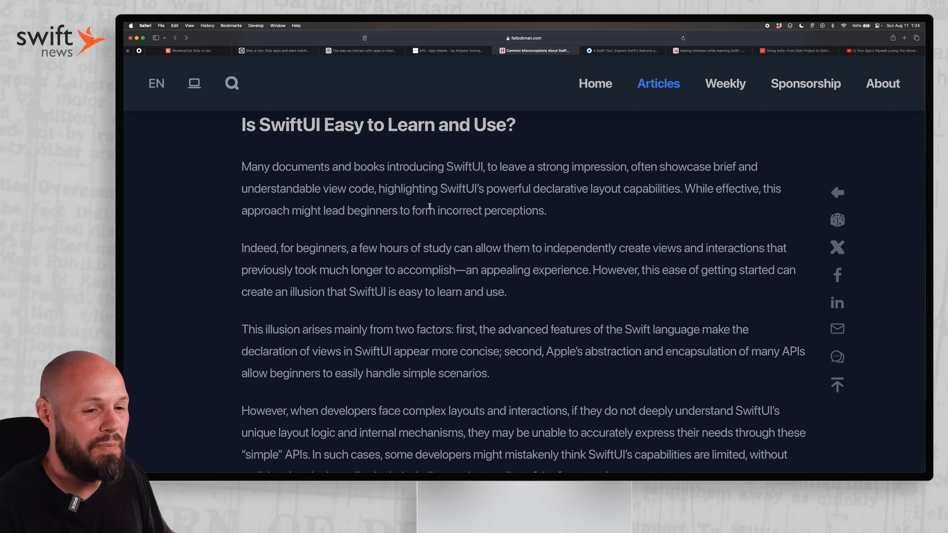
mouse_move(441, 234)
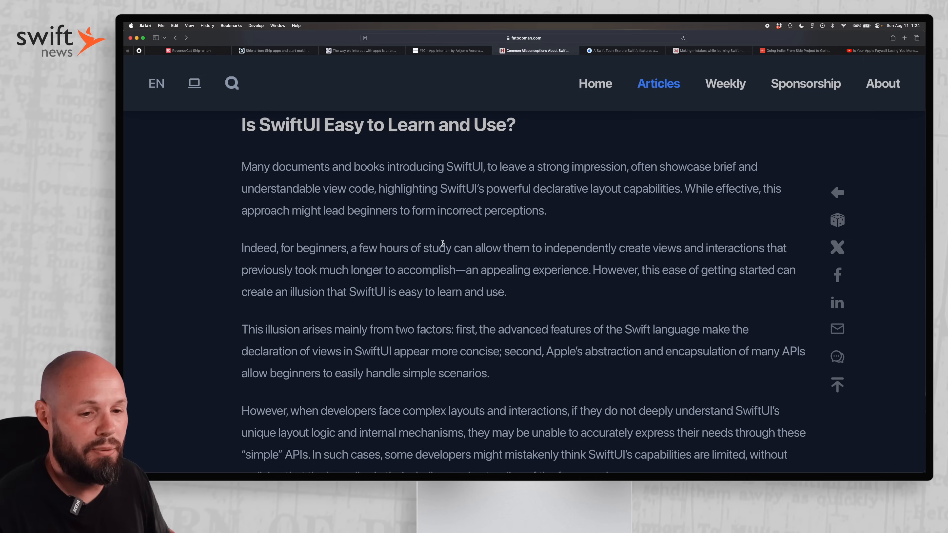
scroll(down, 3)
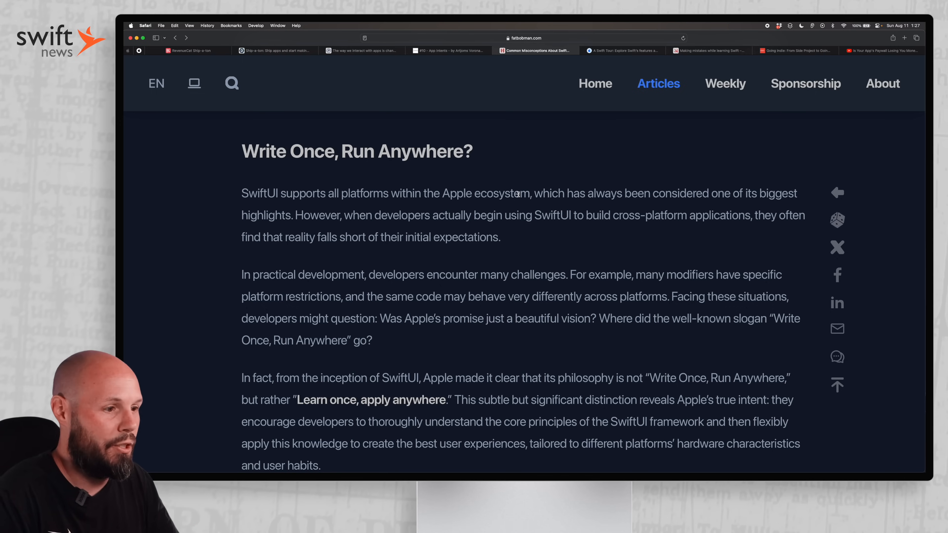
mouse_move(535, 127)
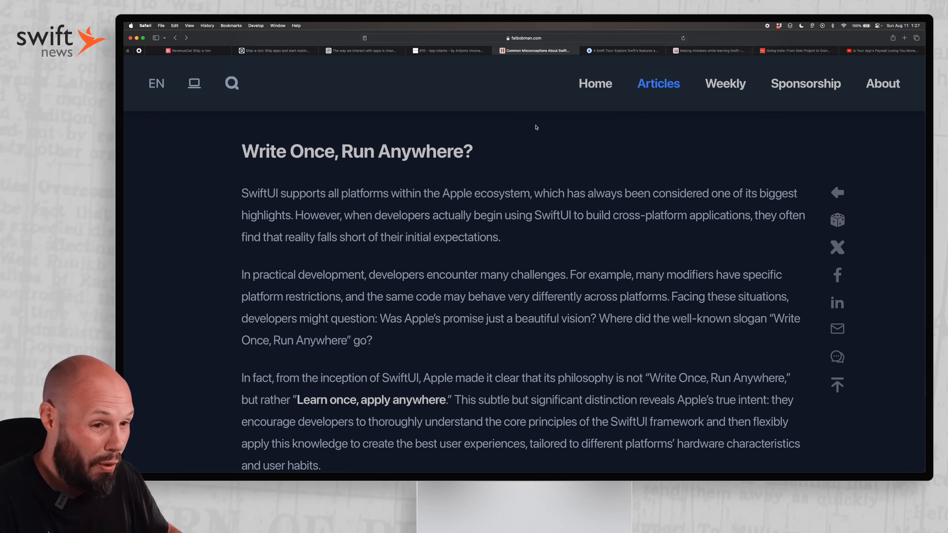
mouse_move(531, 170)
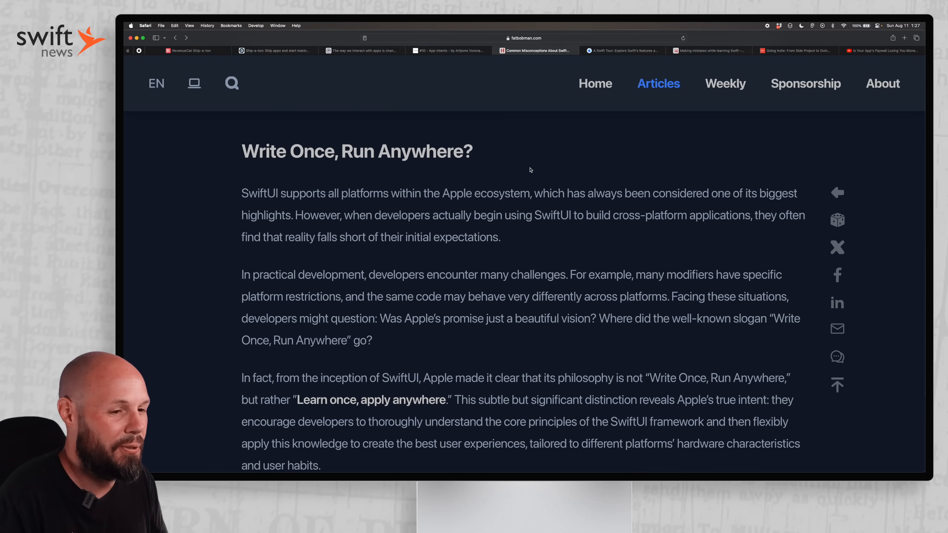
Read past 'Write Once, Run Anywhere?' until 'SwiftUI: More Than Just a UI Framework' appears.
scroll(down, 3)
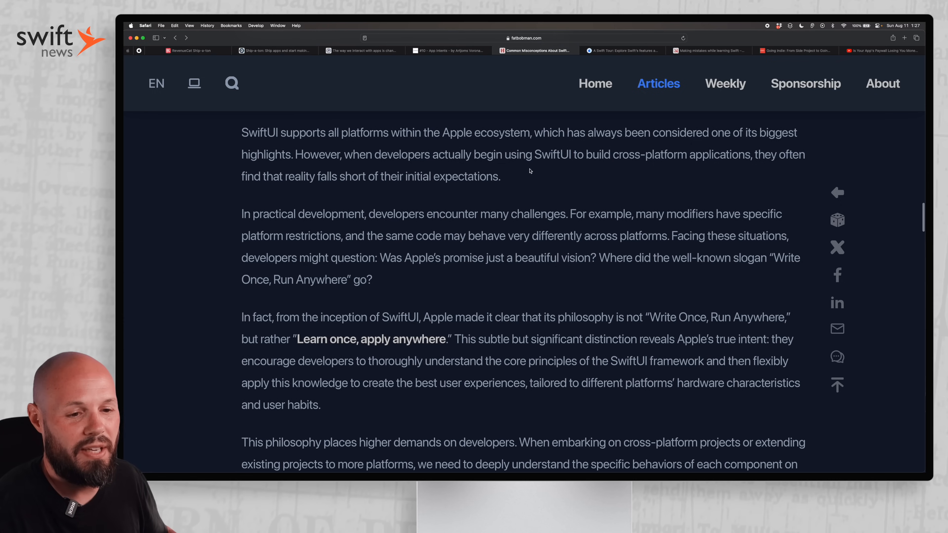
mouse_move(428, 297)
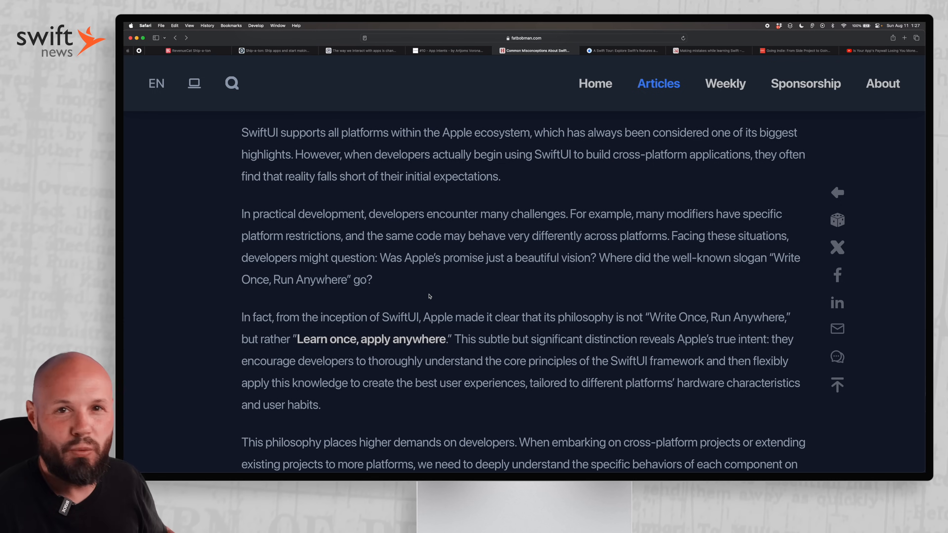
scroll(down, 3)
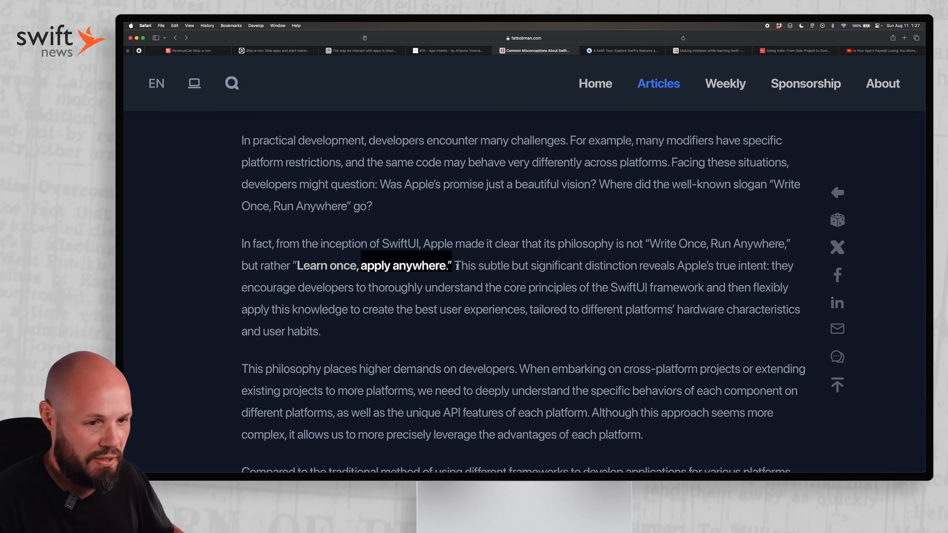
scroll(down, 3)
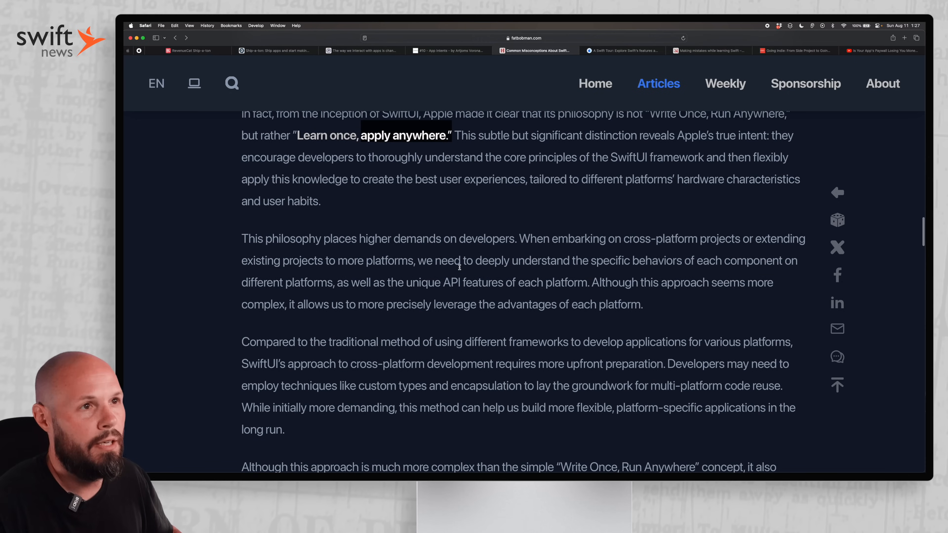
scroll(down, 3)
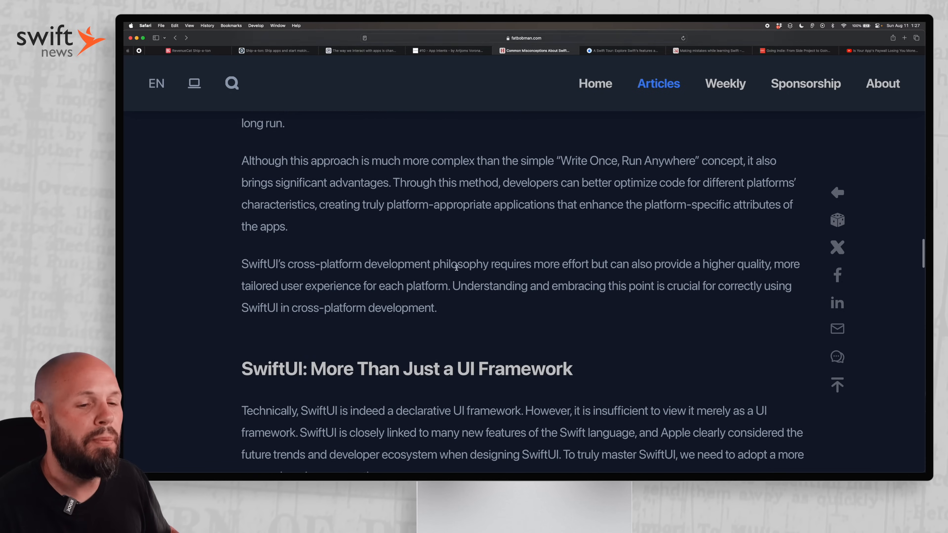
Read through the framework section and skills list to the 'SwiftUI: Not Just About Less Code' heading.
scroll(down, 3)
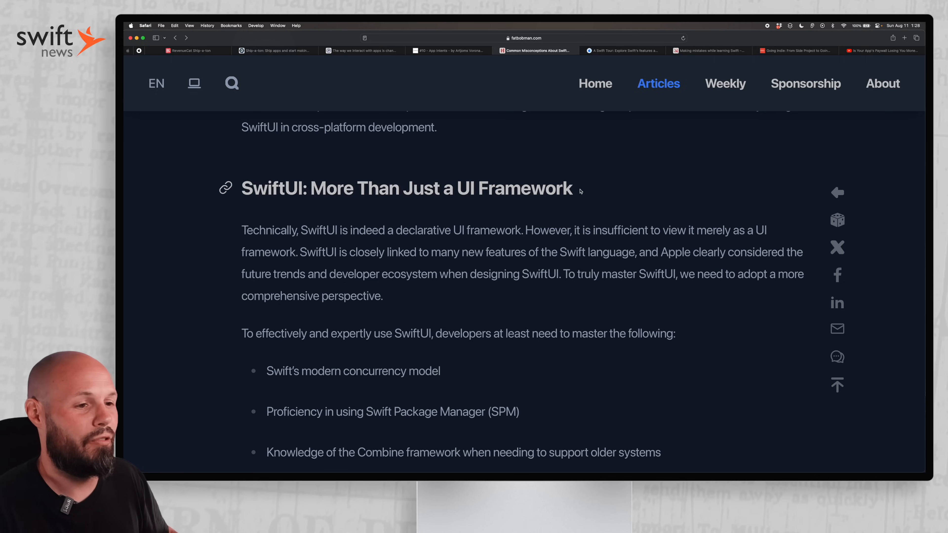
mouse_move(560, 245)
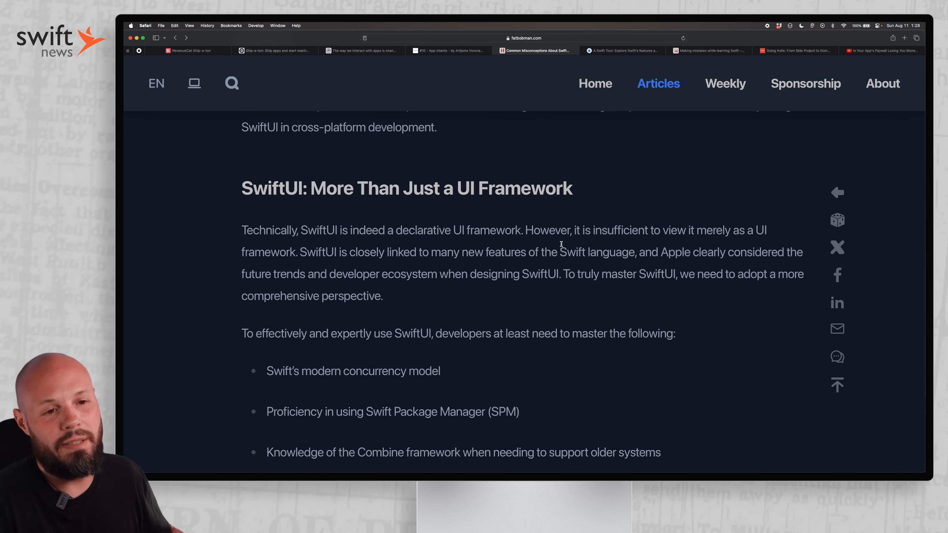
mouse_move(593, 242)
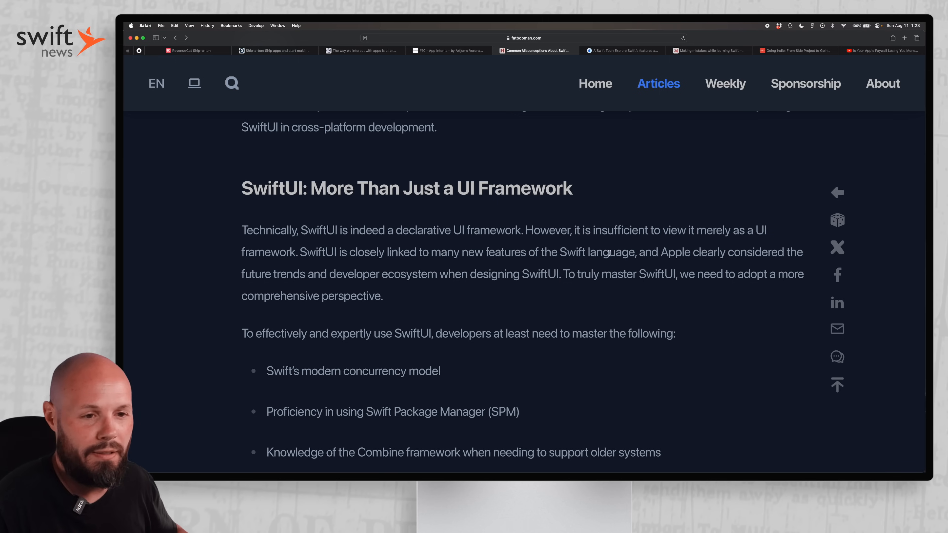
scroll(down, 3)
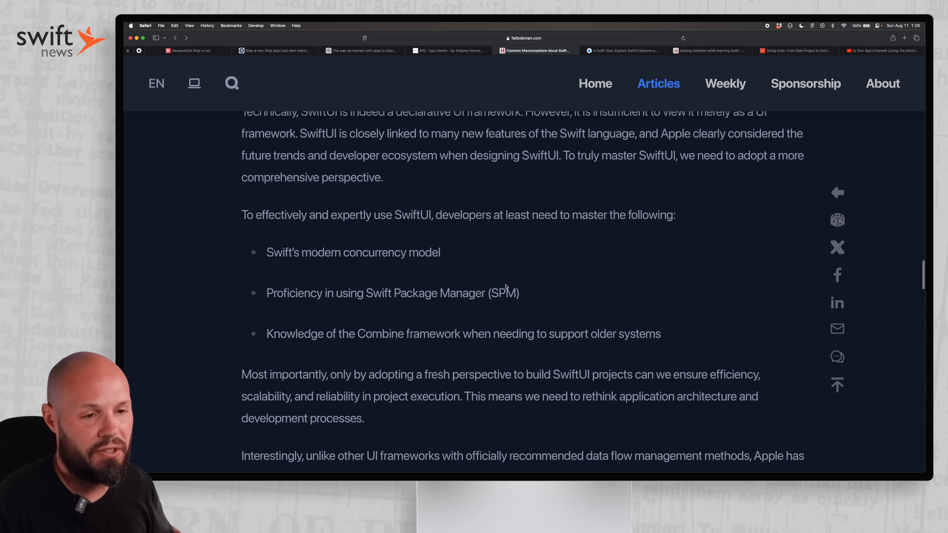
scroll(down, 3)
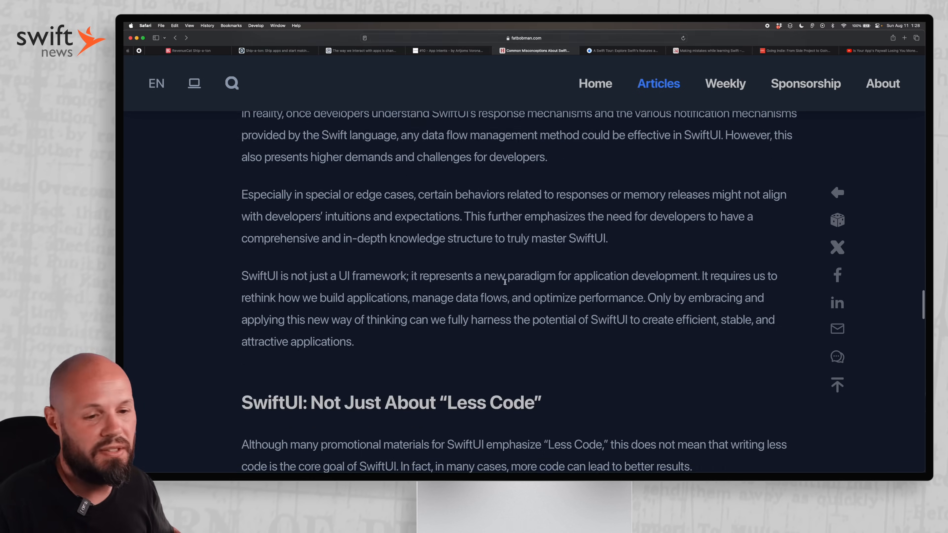
scroll(down, 3)
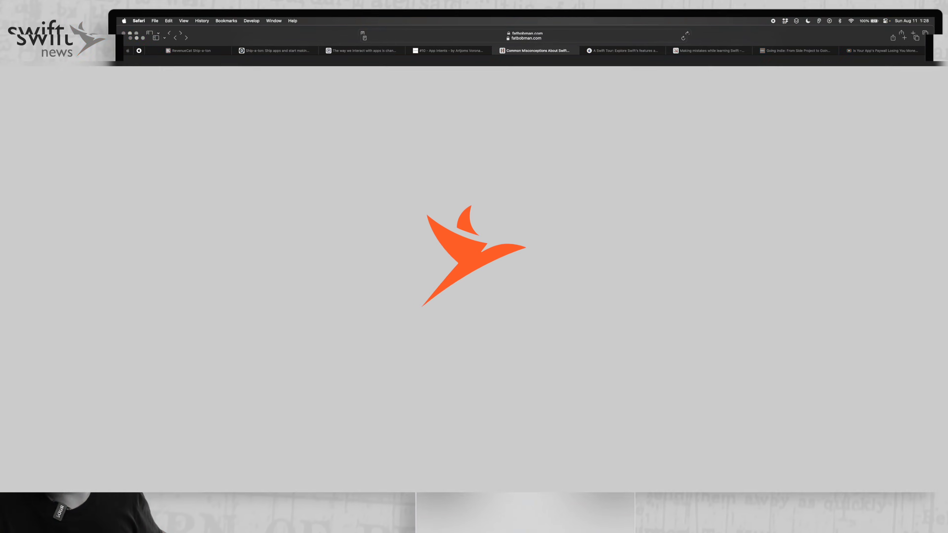
Switch to Apple's 'A Swift Tour' developer video page and highlight the session title.
click(621, 50)
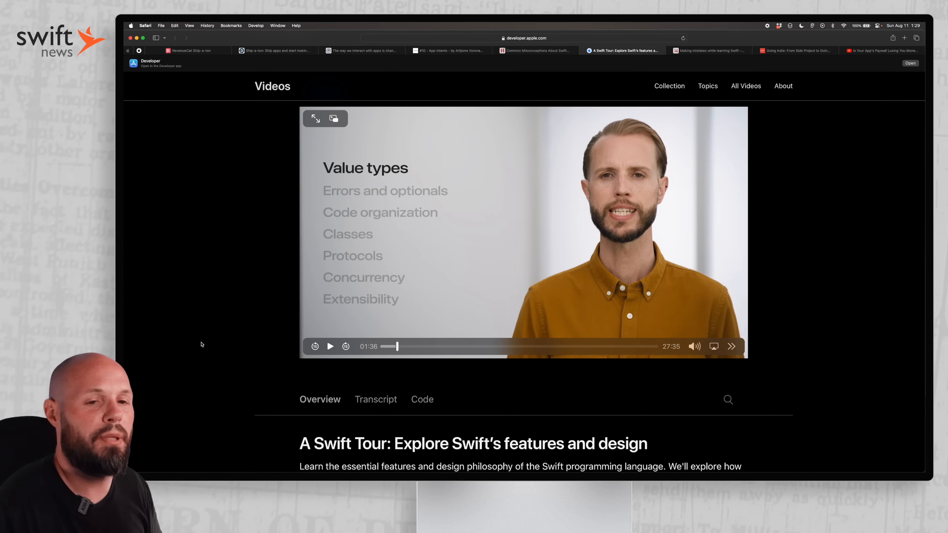
double_click(363, 443)
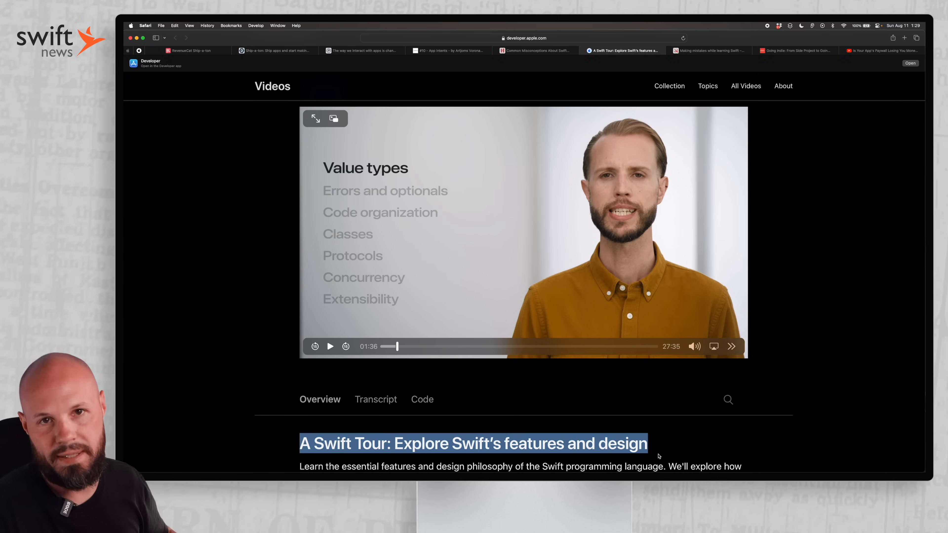
mouse_move(240, 357)
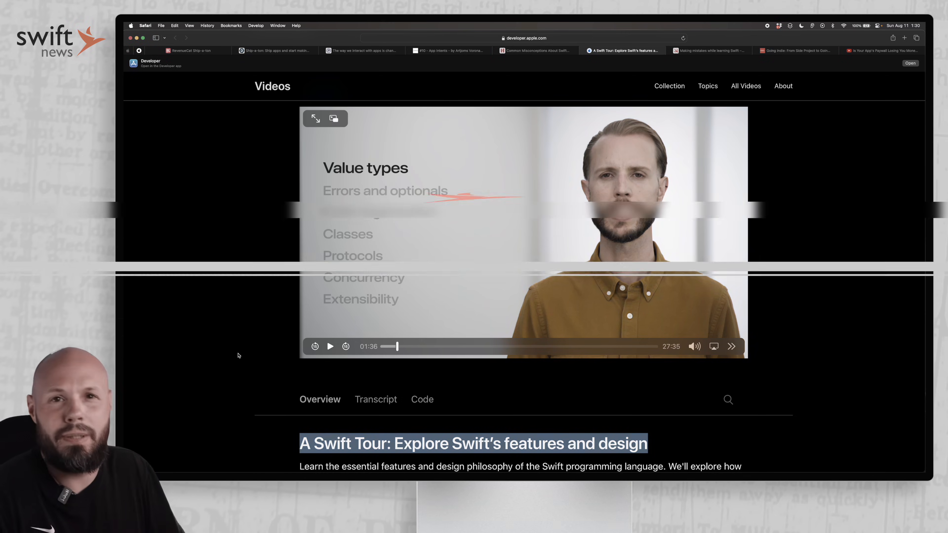
Switch to Hacking with Swift's 'Making mistakes while learning Swift' article and read its opening.
click(709, 50)
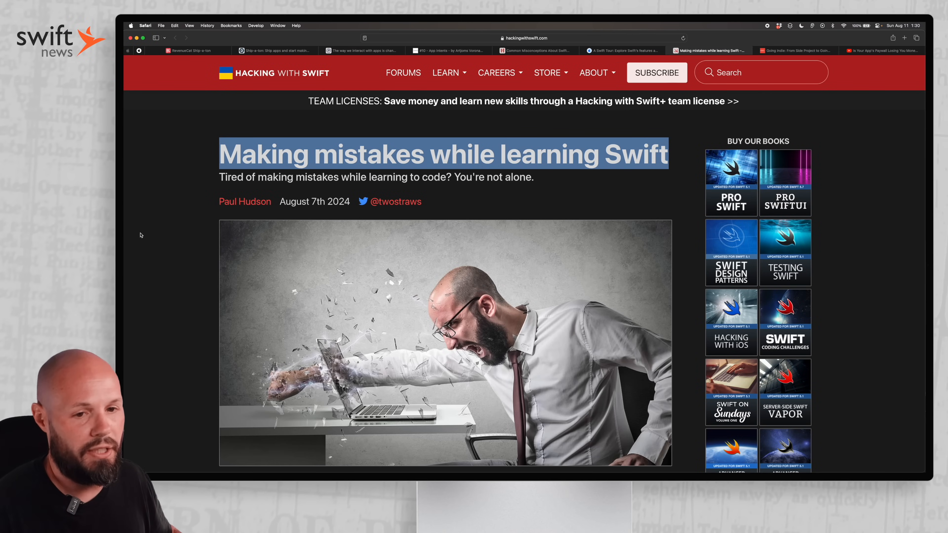
scroll(down, 3)
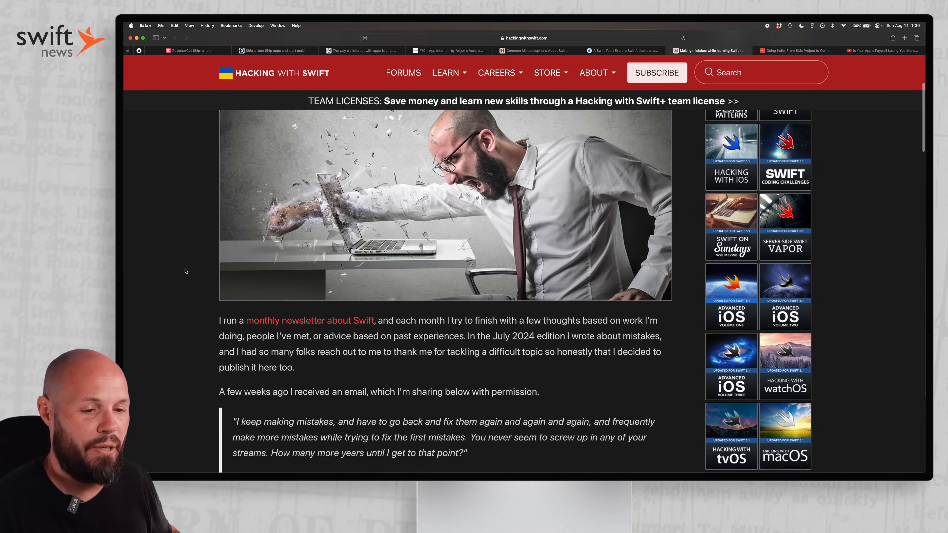
scroll(down, 3)
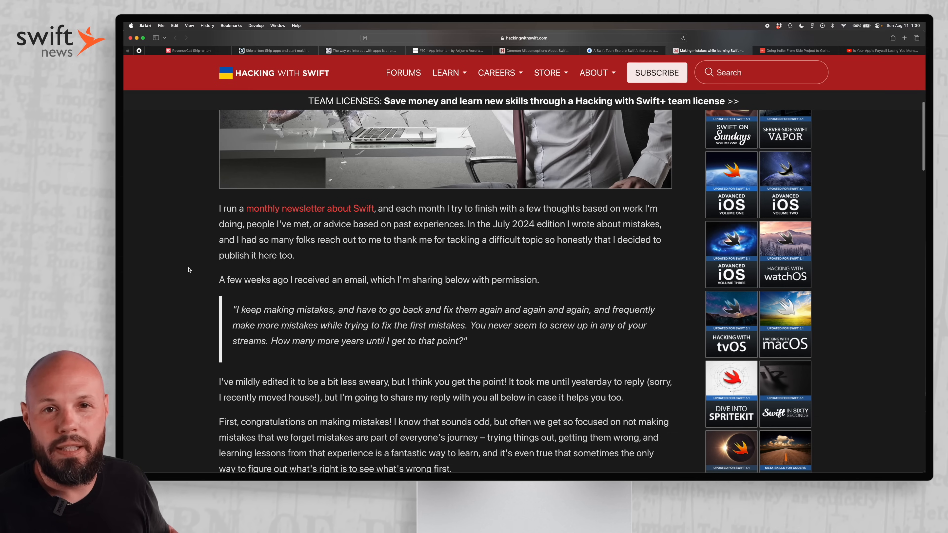
scroll(down, 3)
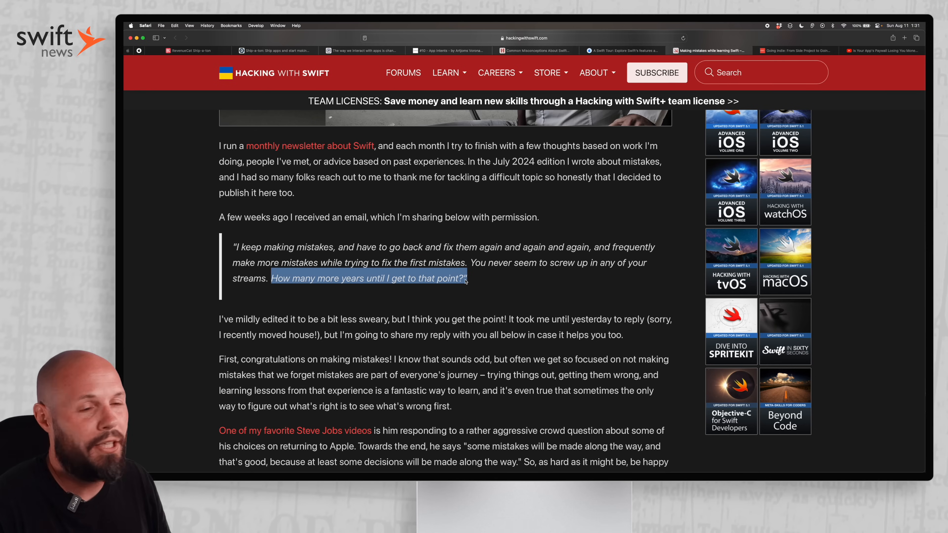
Finish the mistakes article, then move to SwiftLee's 'Going Indie: From Side Project to Going Independent' post.
scroll(down, 3)
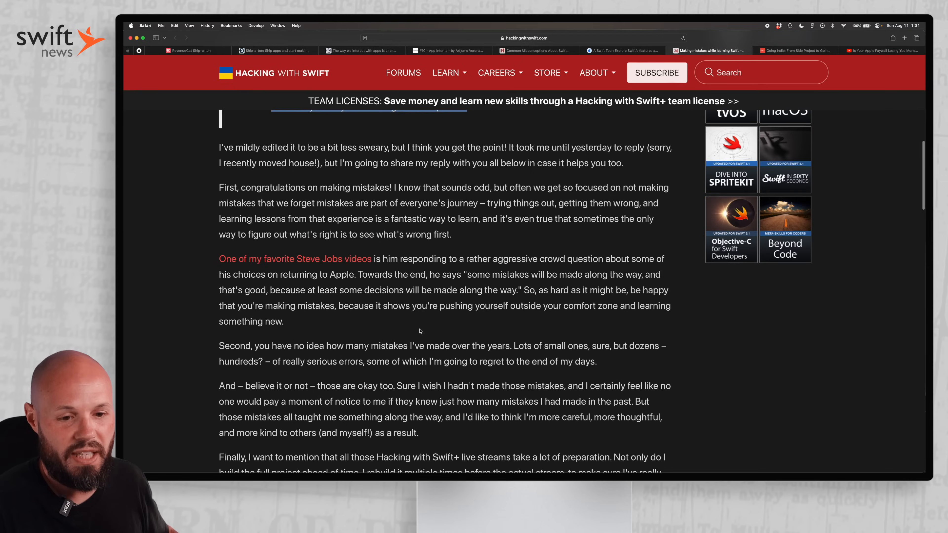
scroll(down, 3)
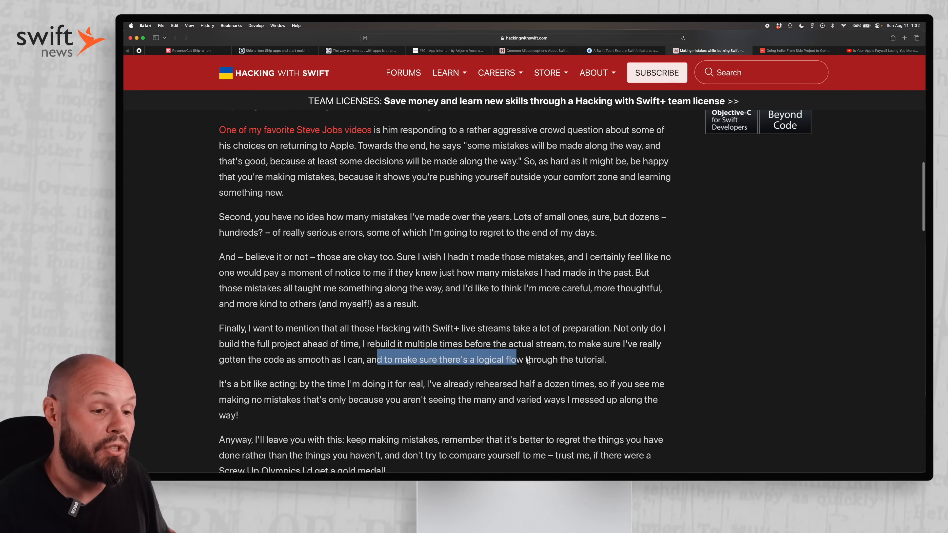
click(480, 359)
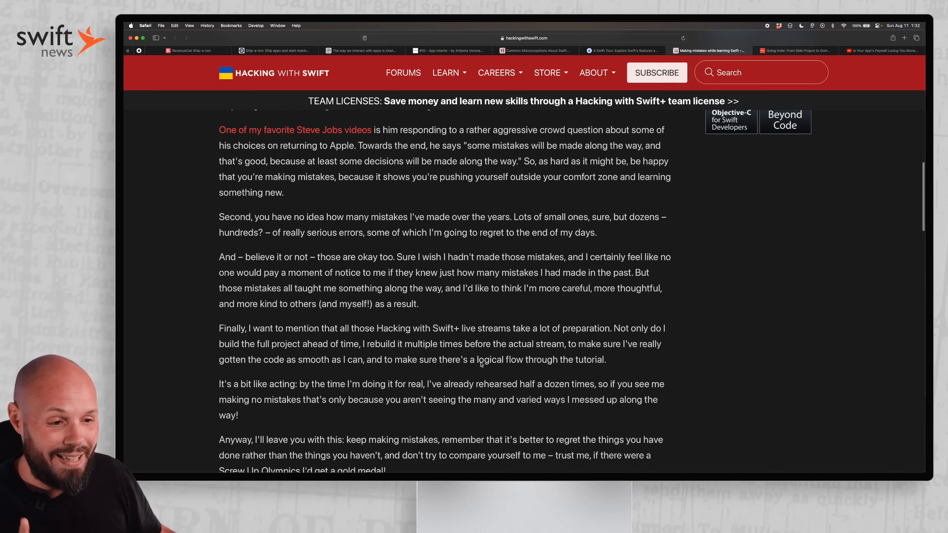
mouse_move(612, 363)
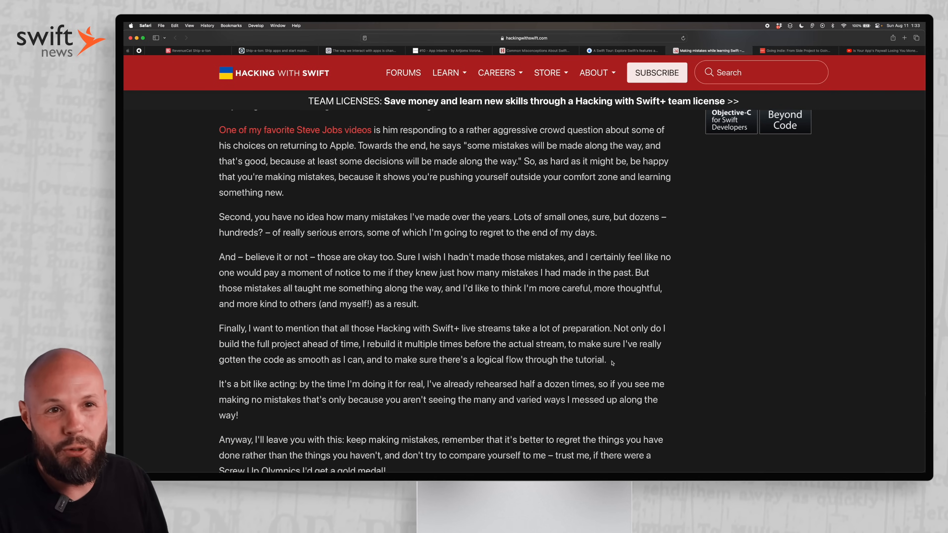
click(796, 50)
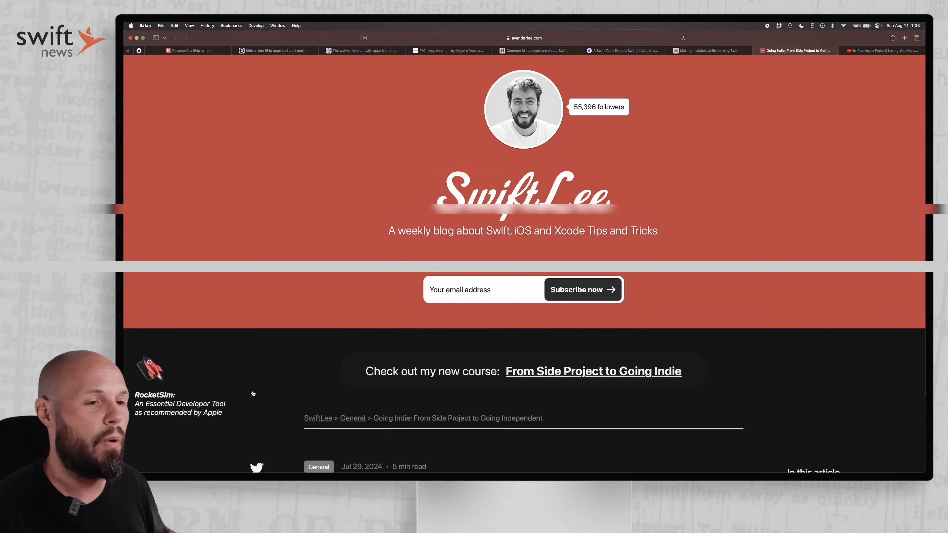
Read the Going Indie post through the side projects and WeTransfer sections.
scroll(down, 3)
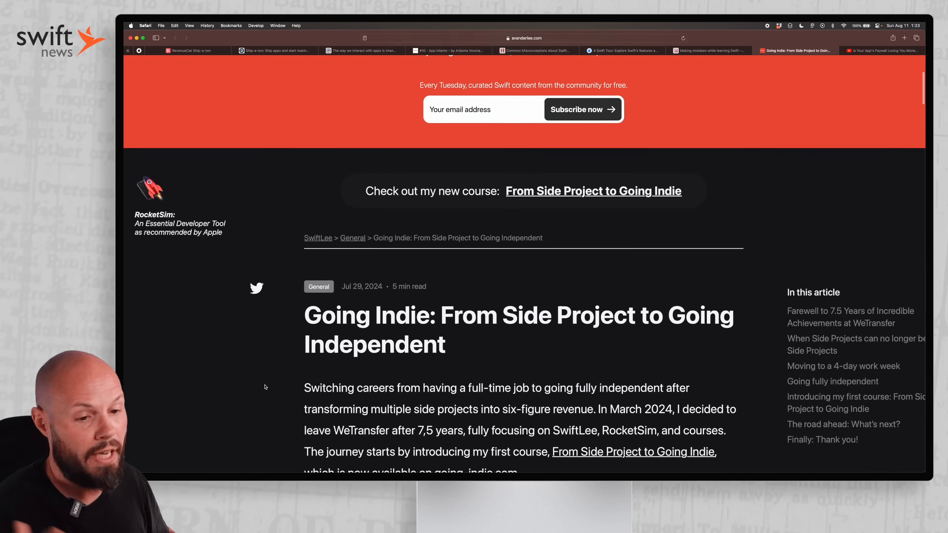
scroll(down, 3)
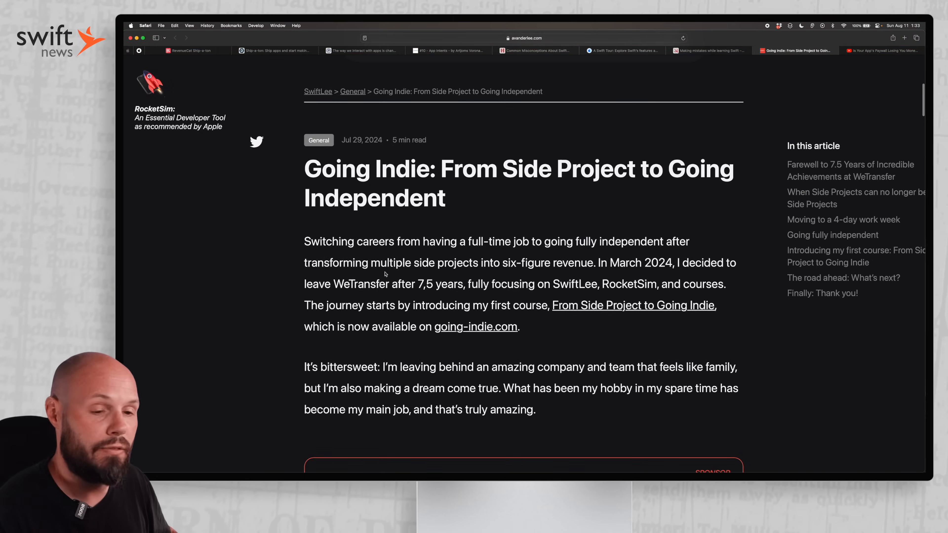
scroll(down, 3)
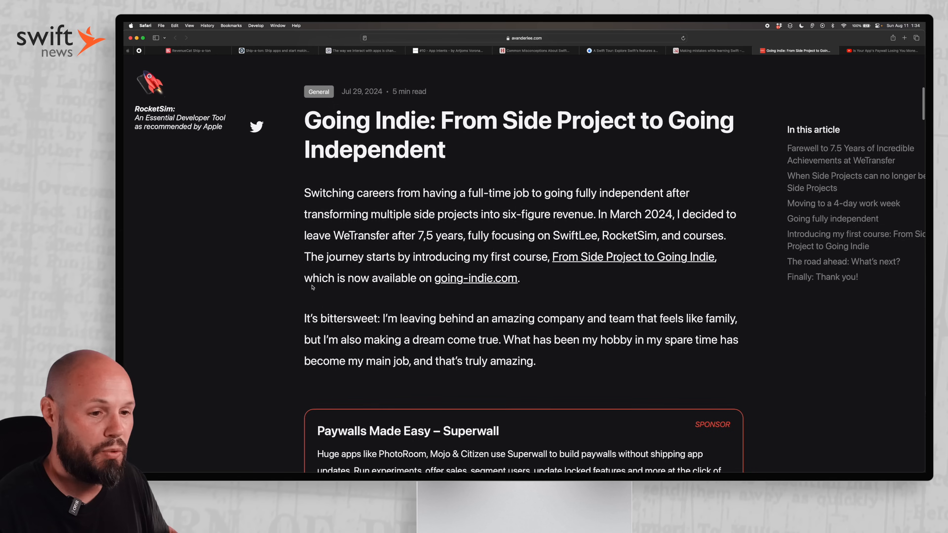
scroll(down, 3)
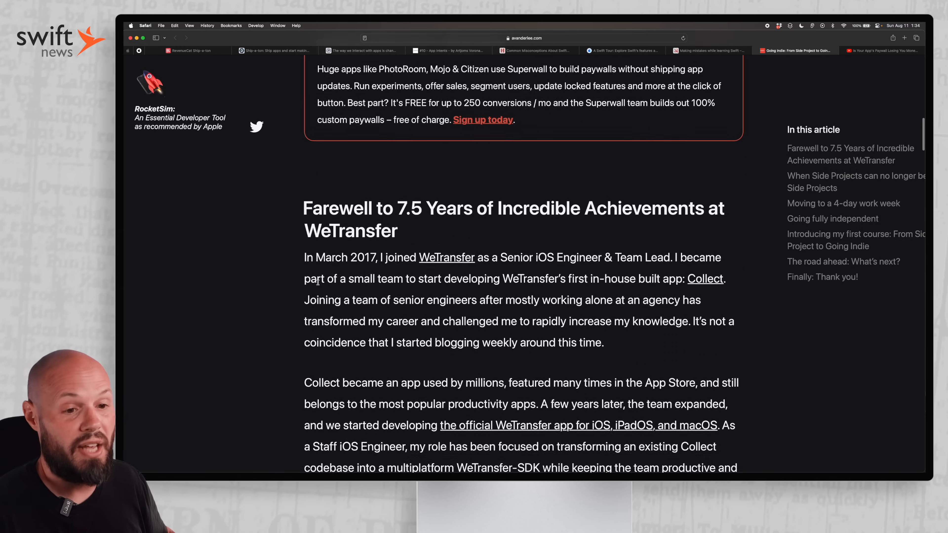
scroll(down, 3)
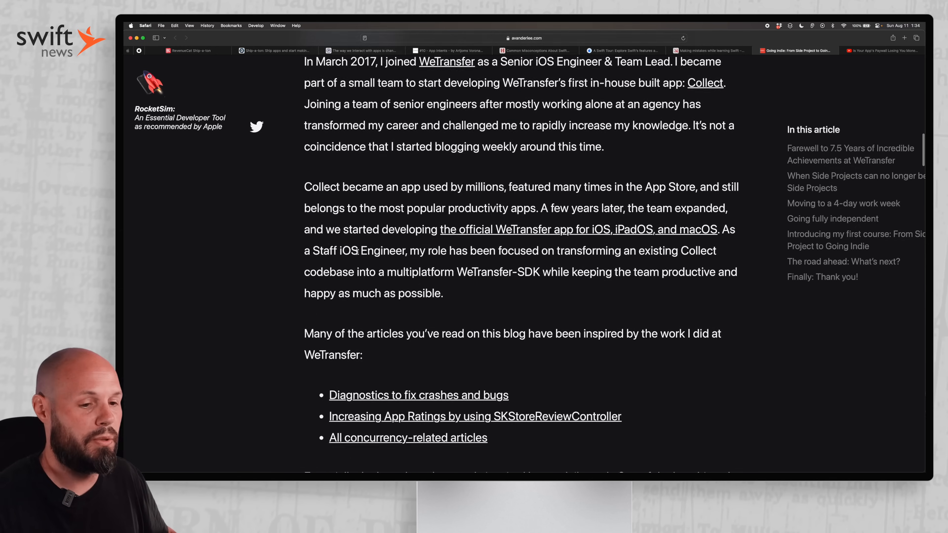
scroll(down, 3)
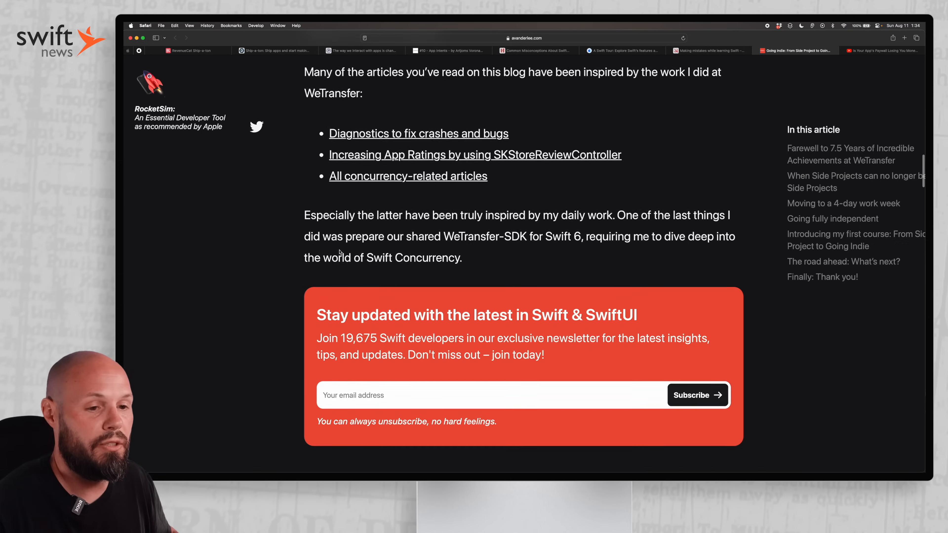
Continue past the 4-day work week section until 'Going fully independent' is showing.
scroll(down, 3)
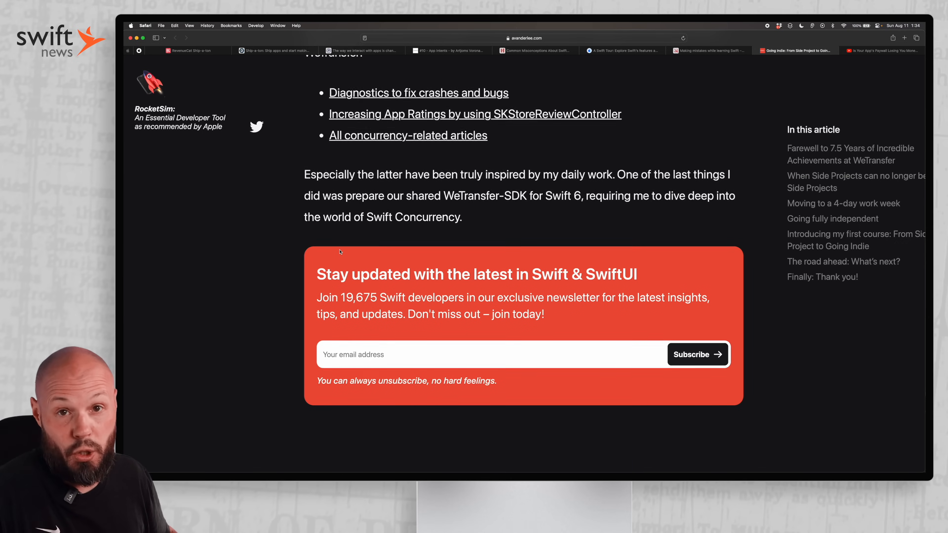
scroll(down, 3)
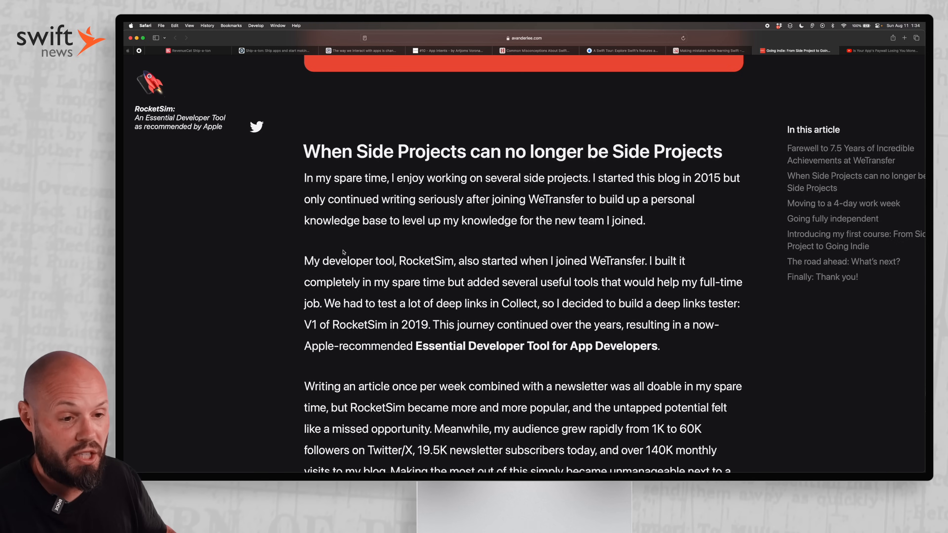
scroll(down, 3)
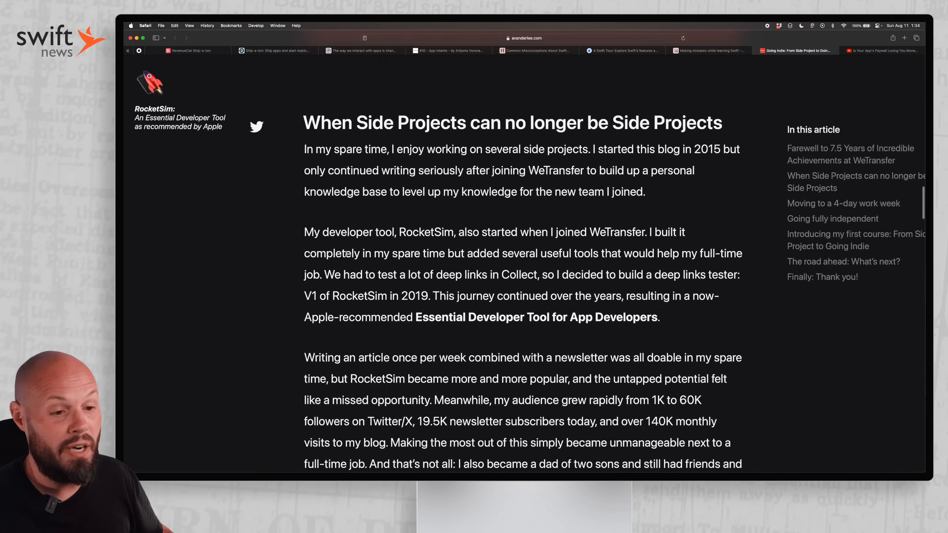
scroll(down, 3)
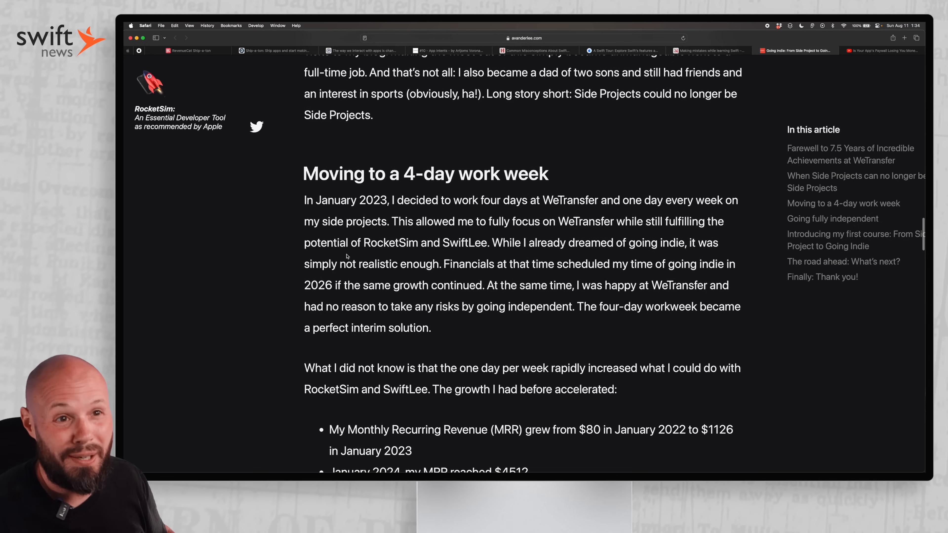
scroll(down, 3)
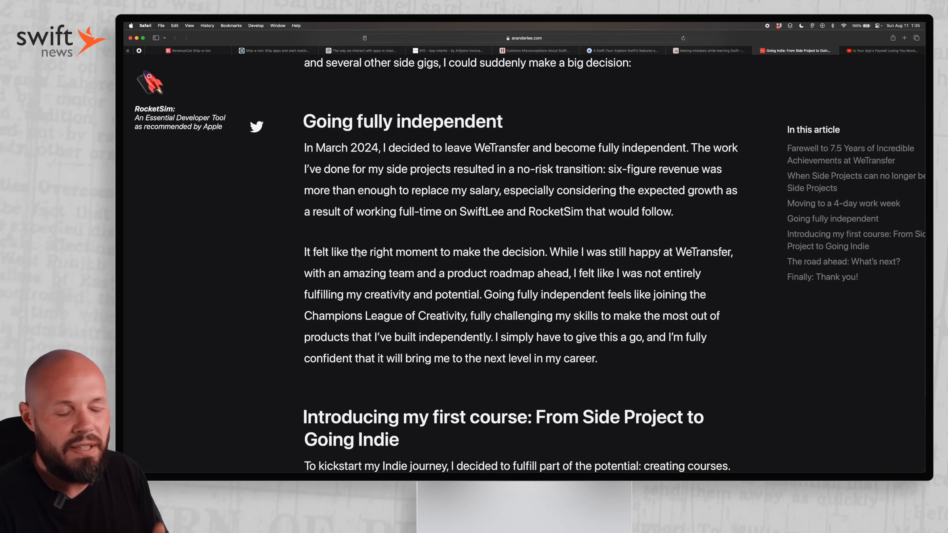
Finish the independence section, then switch to YouTube's 'Is Your App's Paywall Losing You Money?' teardown video.
scroll(down, 3)
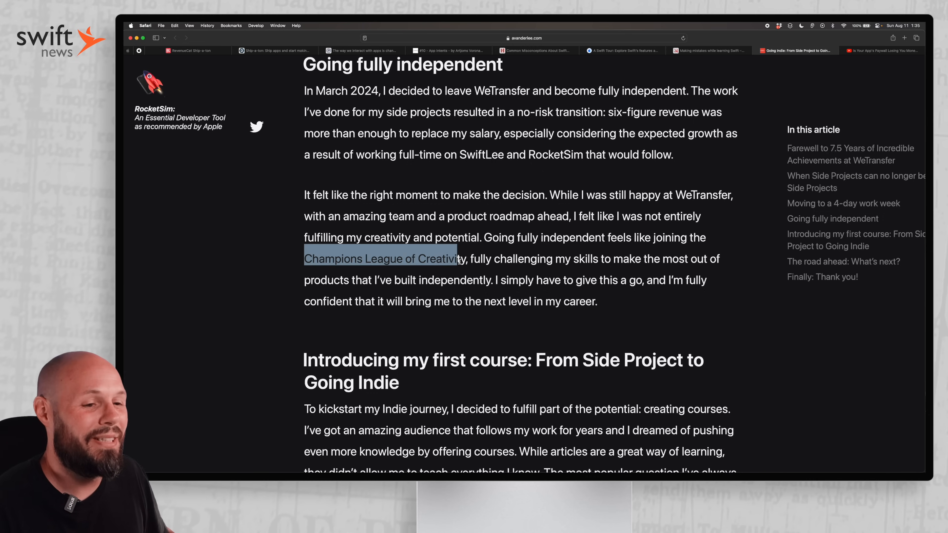
click(614, 297)
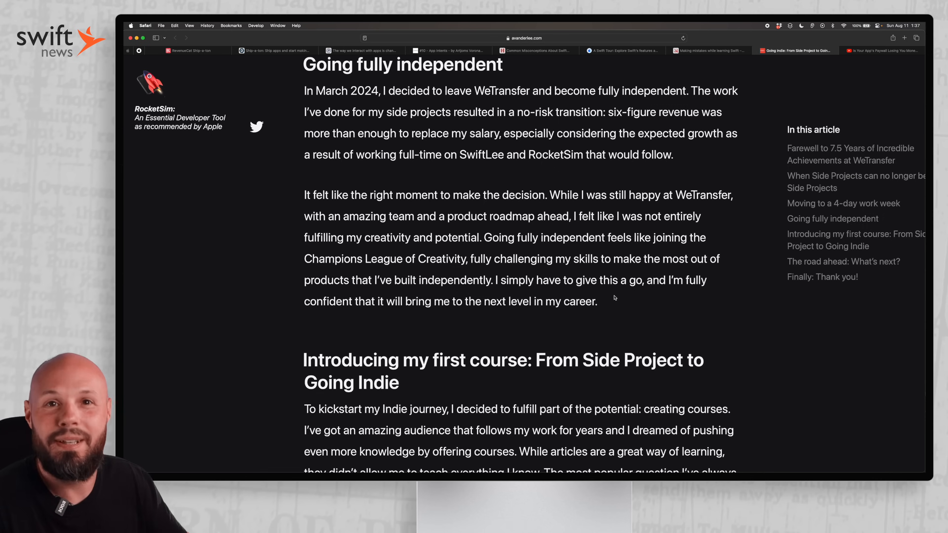
click(883, 50)
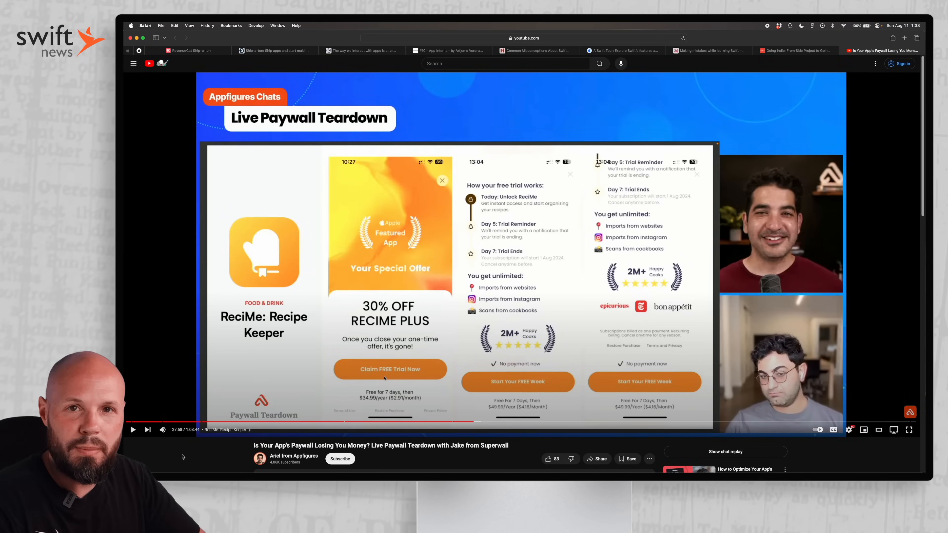
Pause the paywall teardown video and switch to the RevenueCat Ship-a-ton article.
click(133, 430)
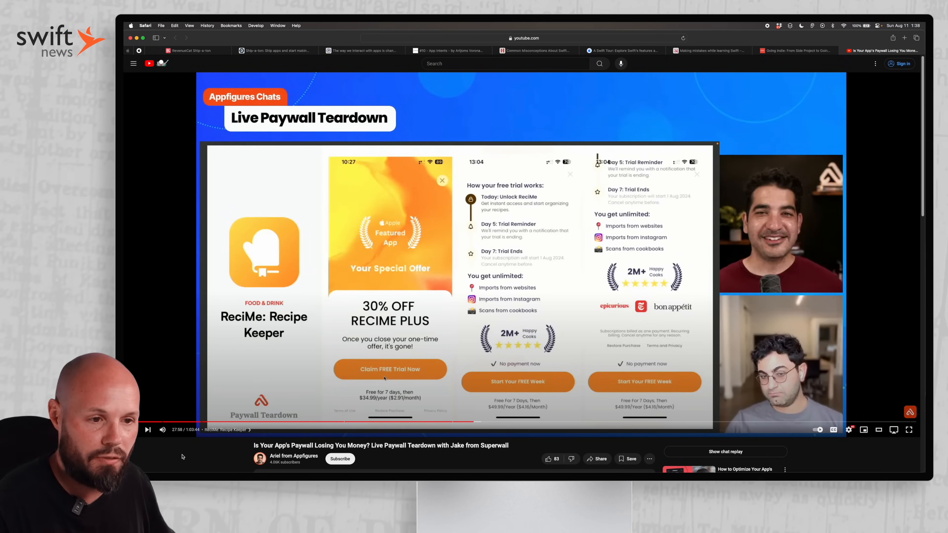
click(132, 430)
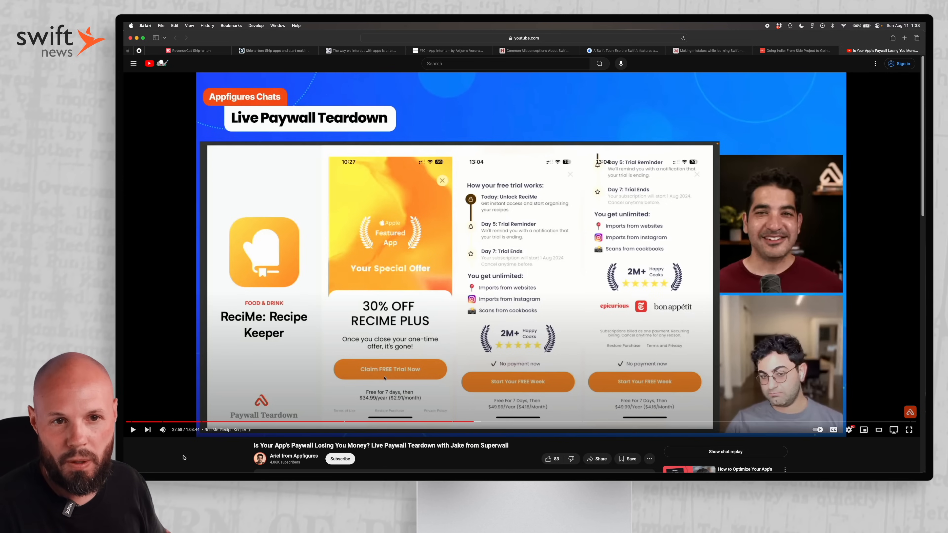
click(188, 50)
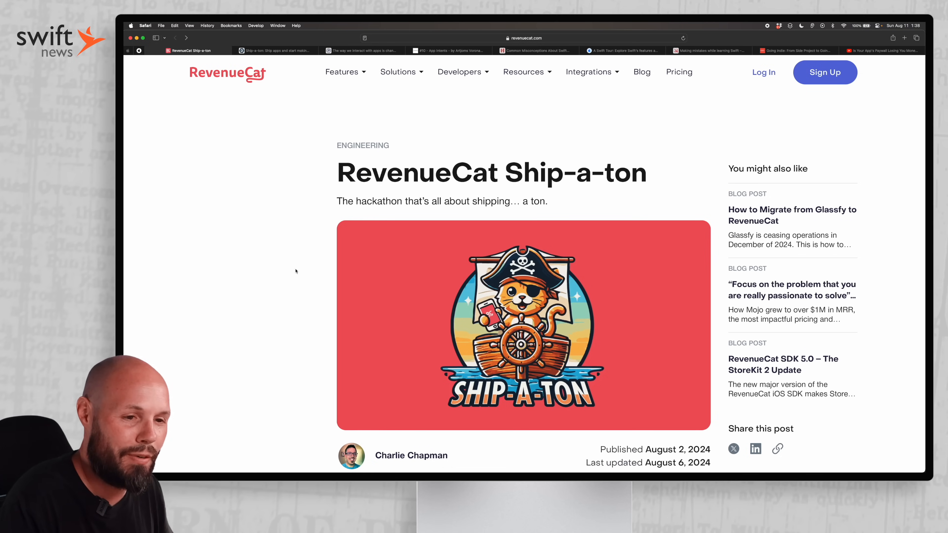
mouse_move(666, 119)
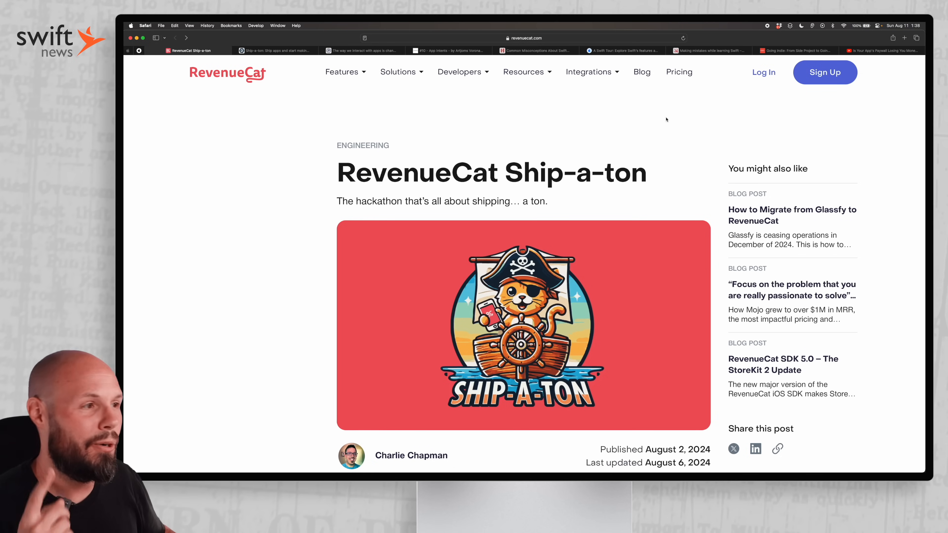
Switch back to the YouTube 'Live Paywall Teardown' video.
click(883, 51)
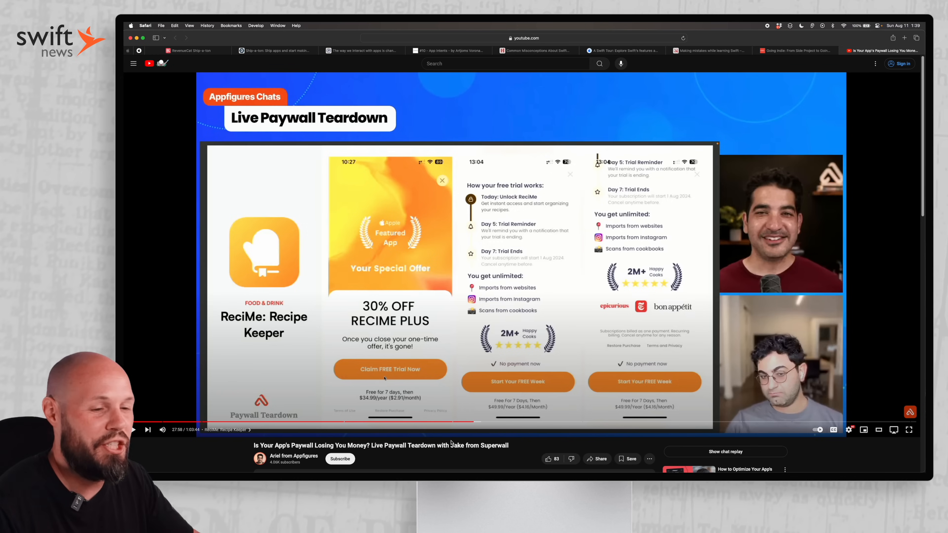
Play and pause the teardown video a few times, then switch to the Ship-a-ton article.
click(132, 429)
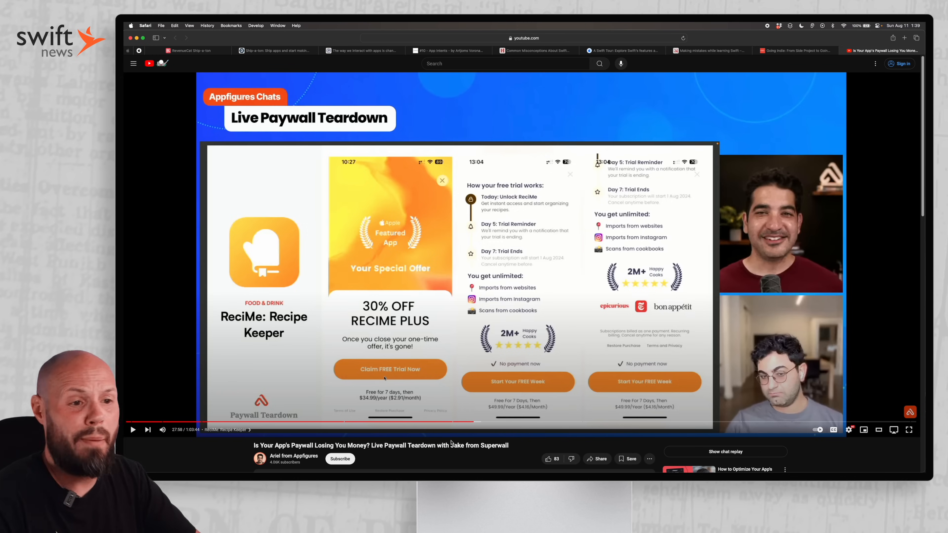
click(132, 429)
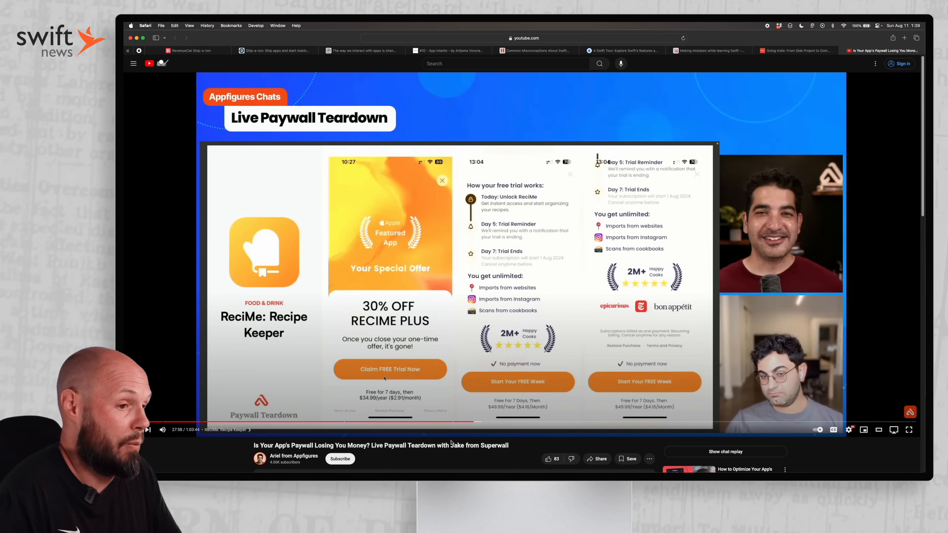
click(133, 430)
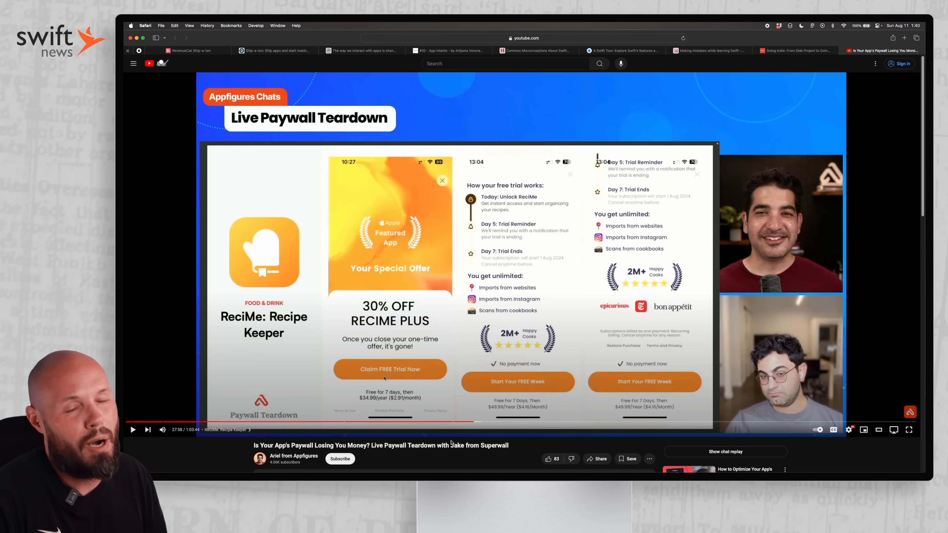
click(132, 430)
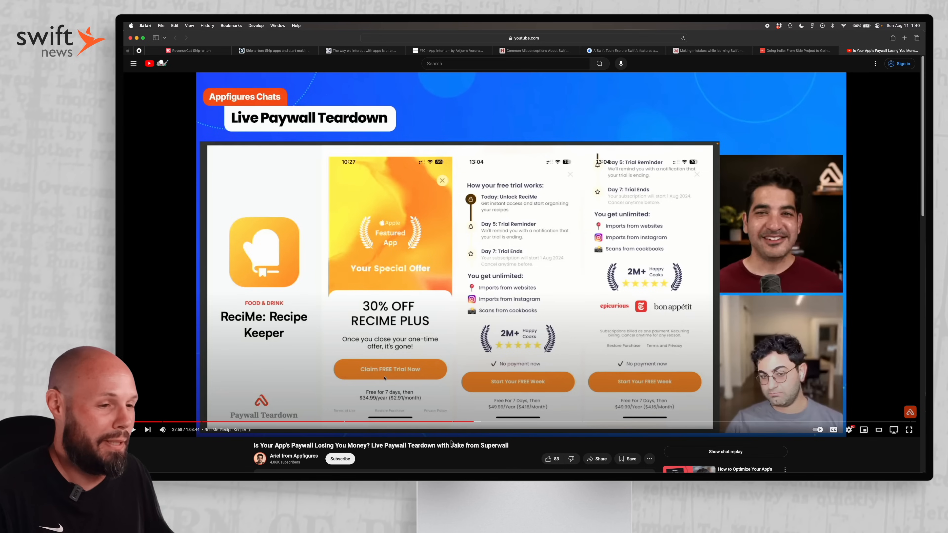
click(132, 429)
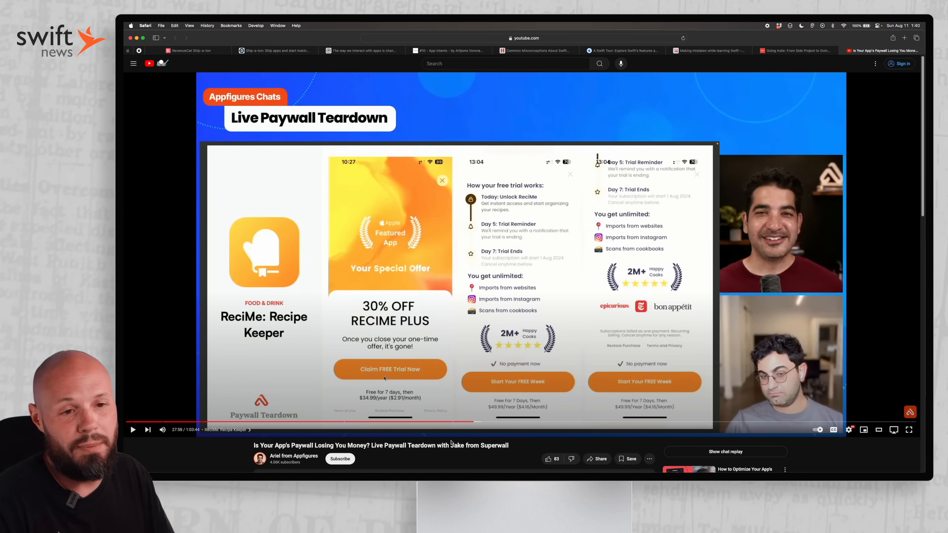
click(132, 430)
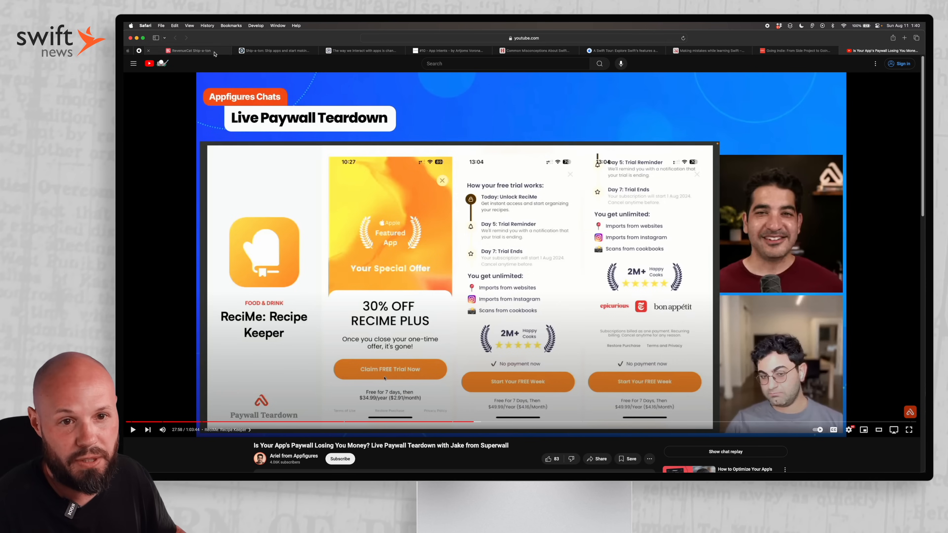
click(194, 51)
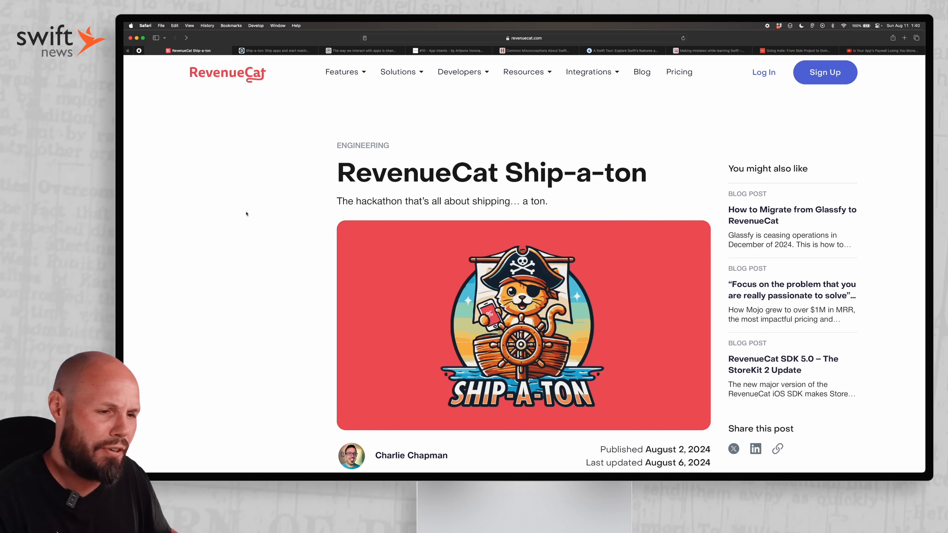
mouse_move(218, 166)
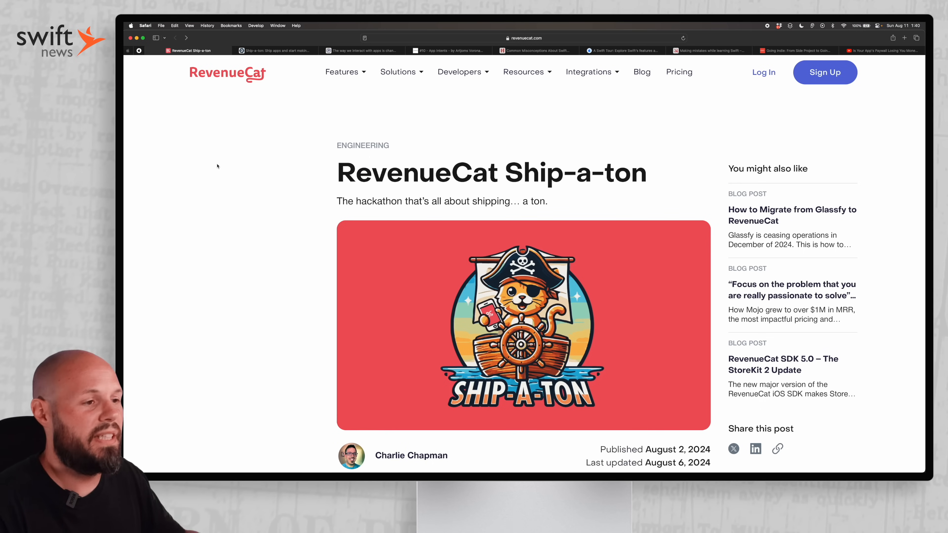
Scroll the Ship-a-ton post past Prizes to the judges grid with Dave Verwer and Sean Allen.
scroll(down, 3)
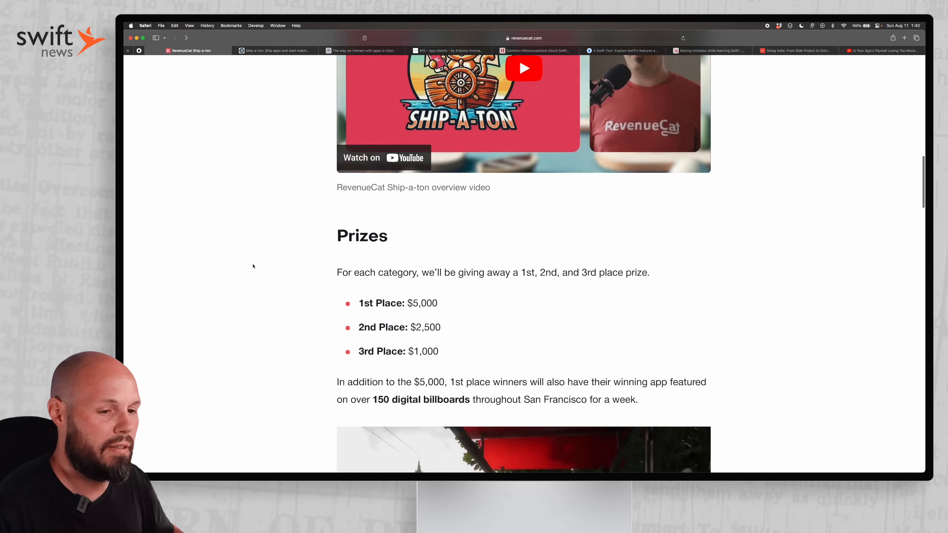
scroll(down, 3)
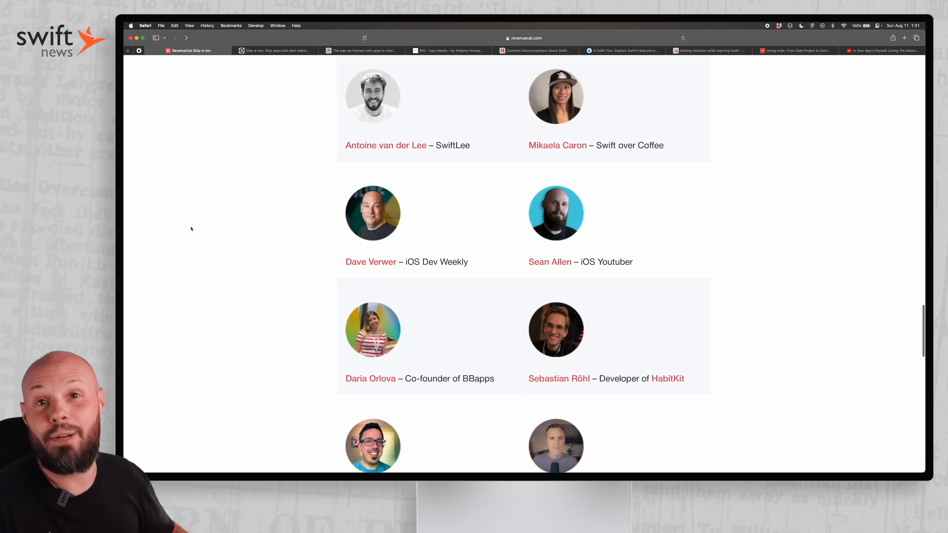